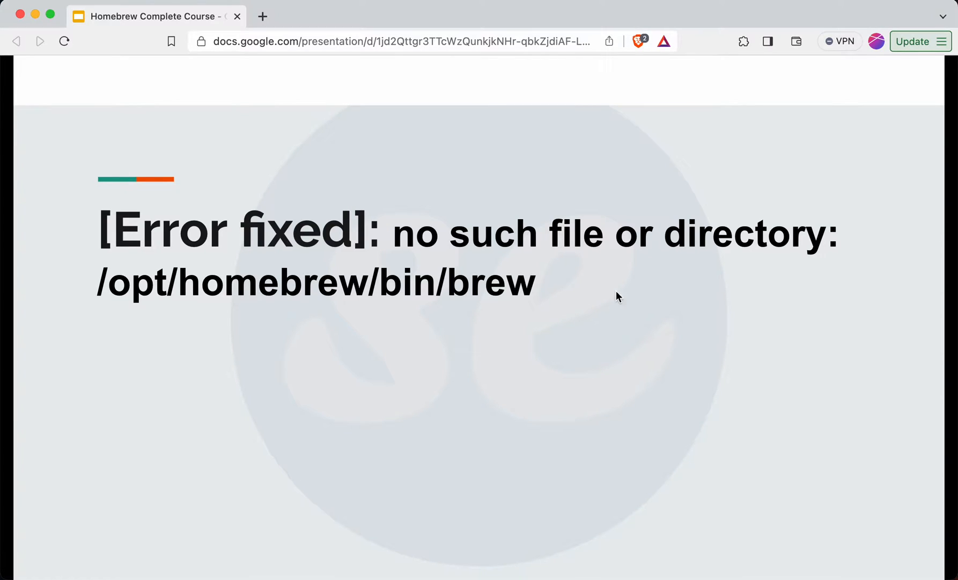
{"action": "mouse_move", "coordinate": [682, 265]}
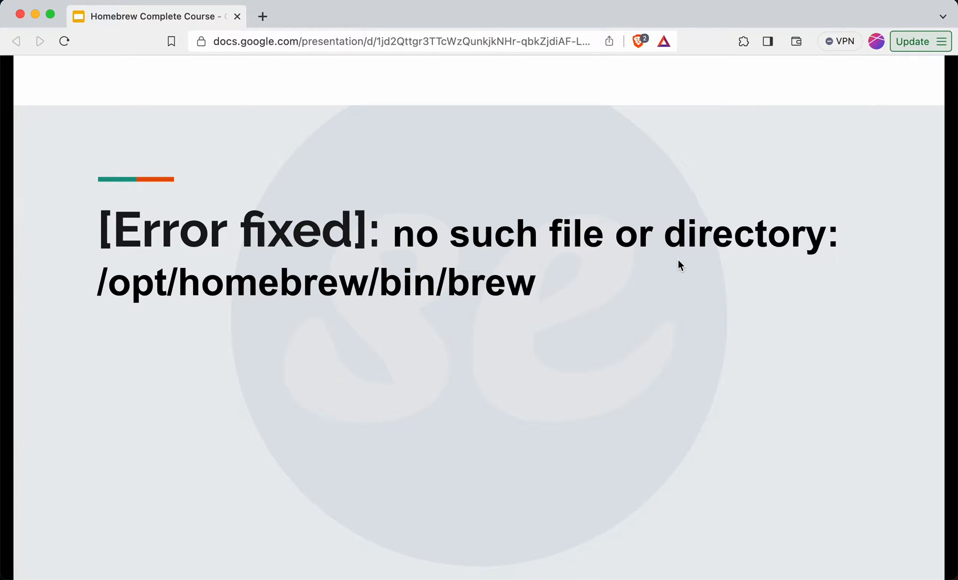
{"action": "mouse_move", "coordinate": [684, 262]}
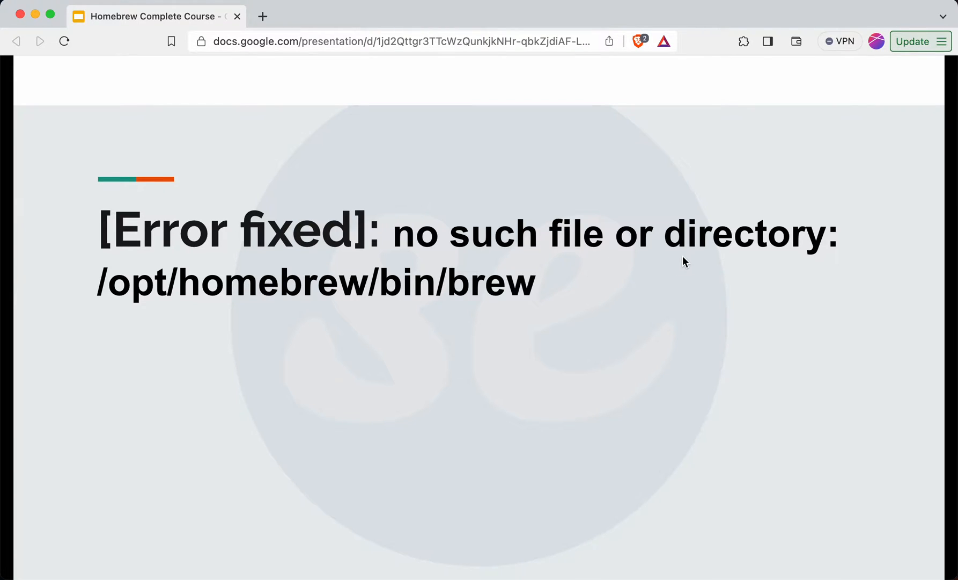
{"action": "mouse_move", "coordinate": [633, 262]}
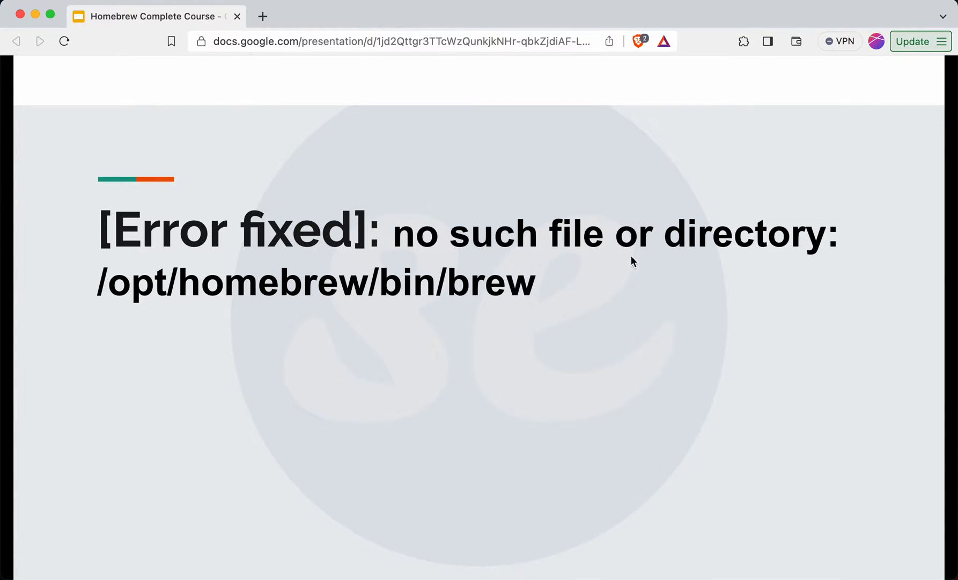
{"action": "mouse_move", "coordinate": [188, 306]}
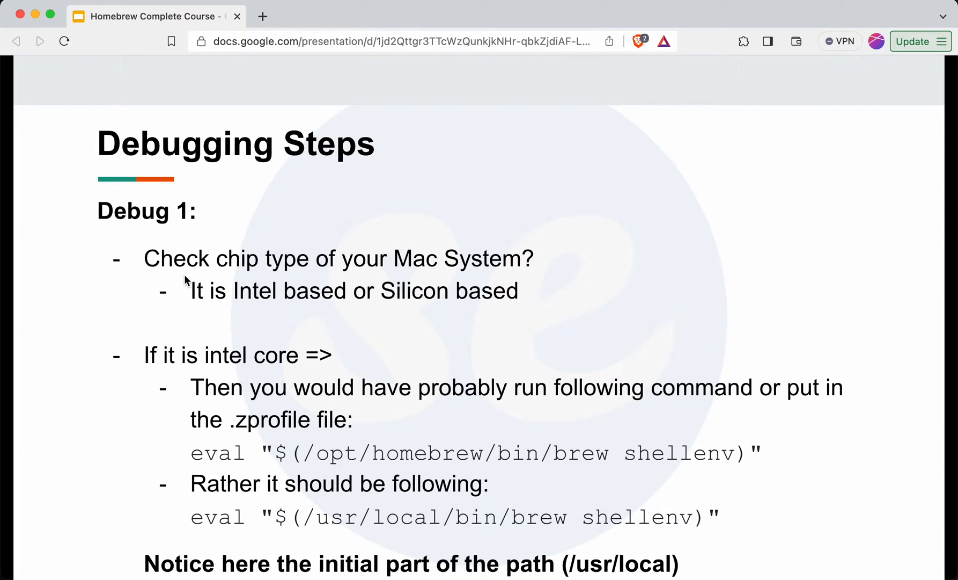
{"action": "mouse_move", "coordinate": [293, 280]}
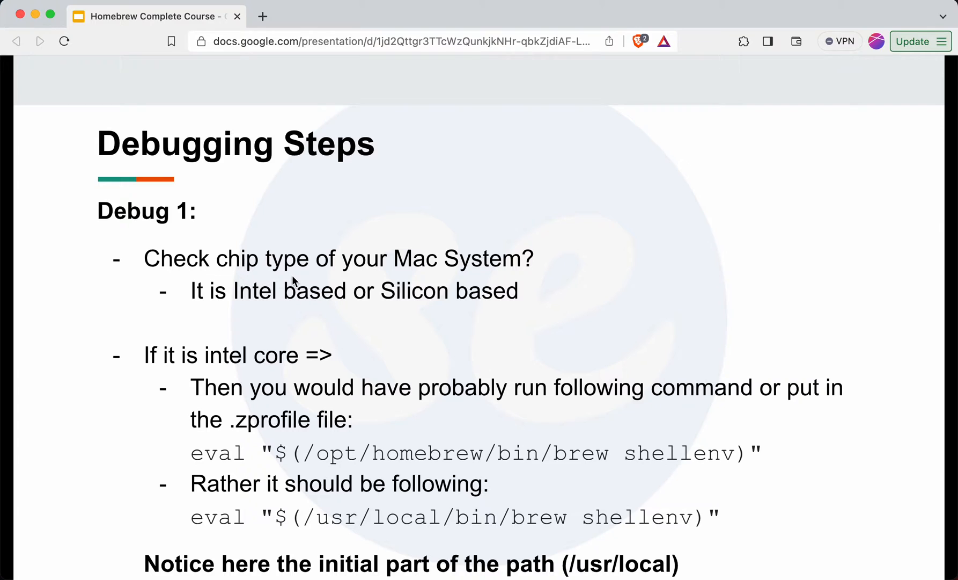
{"action": "mouse_move", "coordinate": [455, 280]}
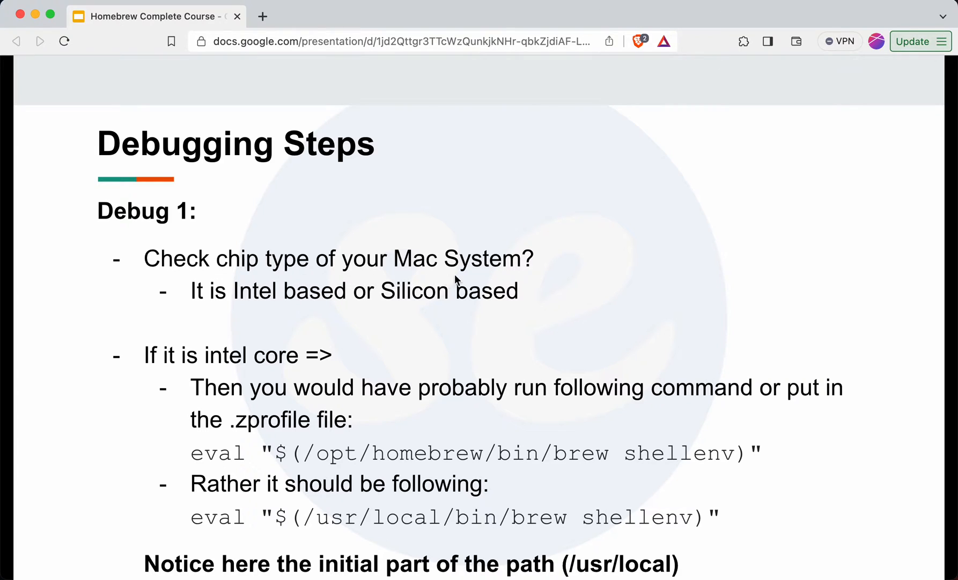
{"action": "mouse_move", "coordinate": [309, 314]}
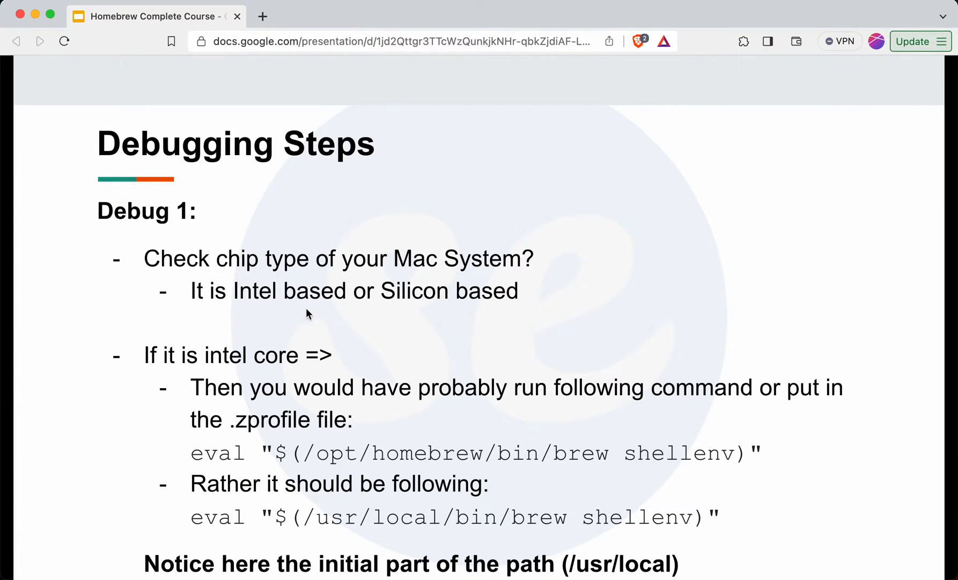
{"action": "mouse_move", "coordinate": [476, 312]}
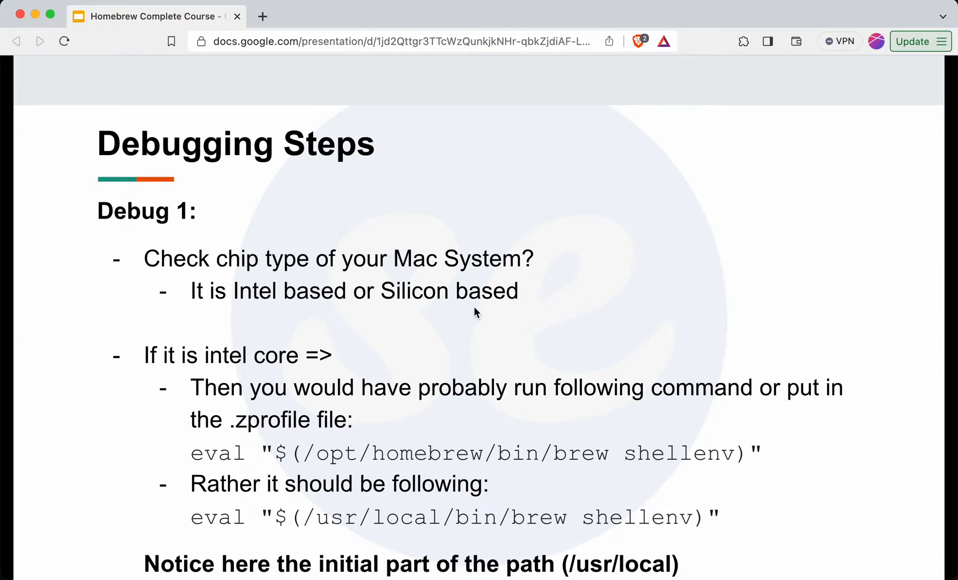
{"action": "mouse_move", "coordinate": [324, 281]}
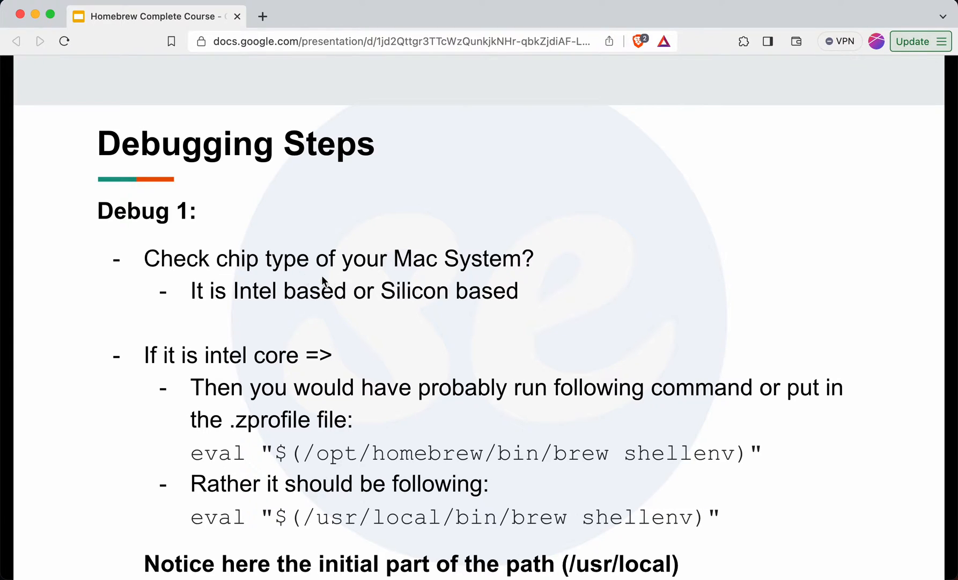
{"action": "mouse_move", "coordinate": [69, 143]}
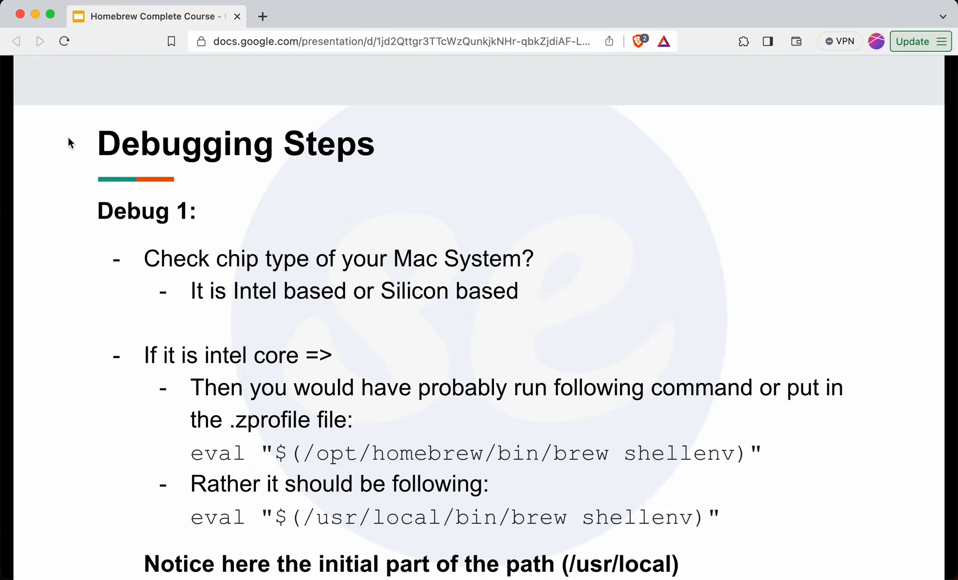
{"action": "mouse_move", "coordinate": [25, 3]}
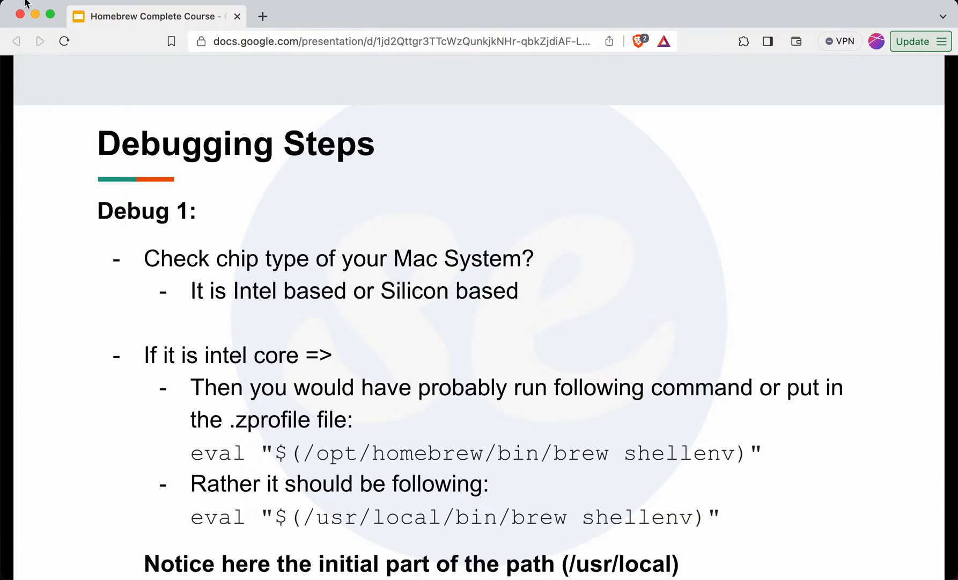
- Peek at the Apple system menu for Mac details and dismiss it unchanged
{"action": "left_click", "coordinate": [10, 5]}
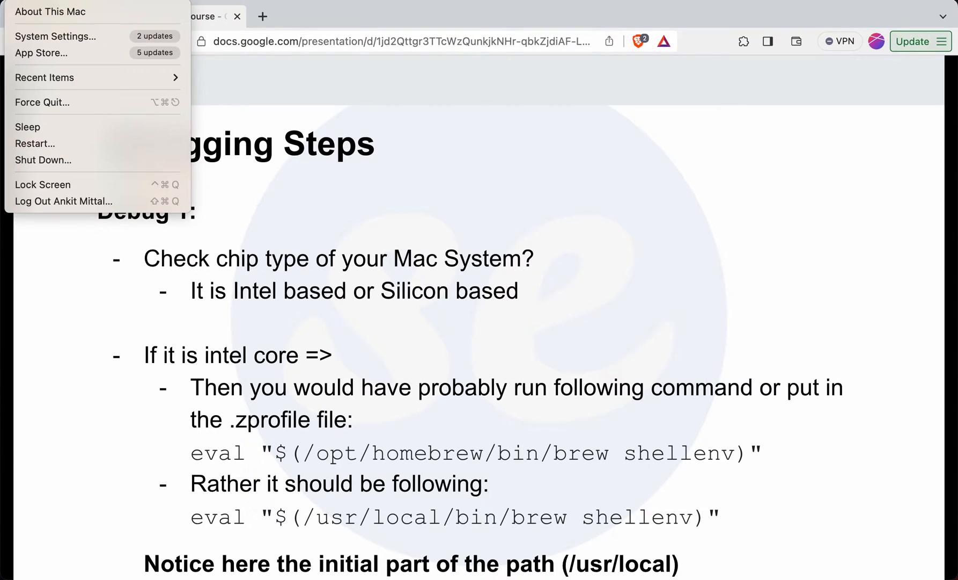
{"action": "left_click", "coordinate": [282, 299]}
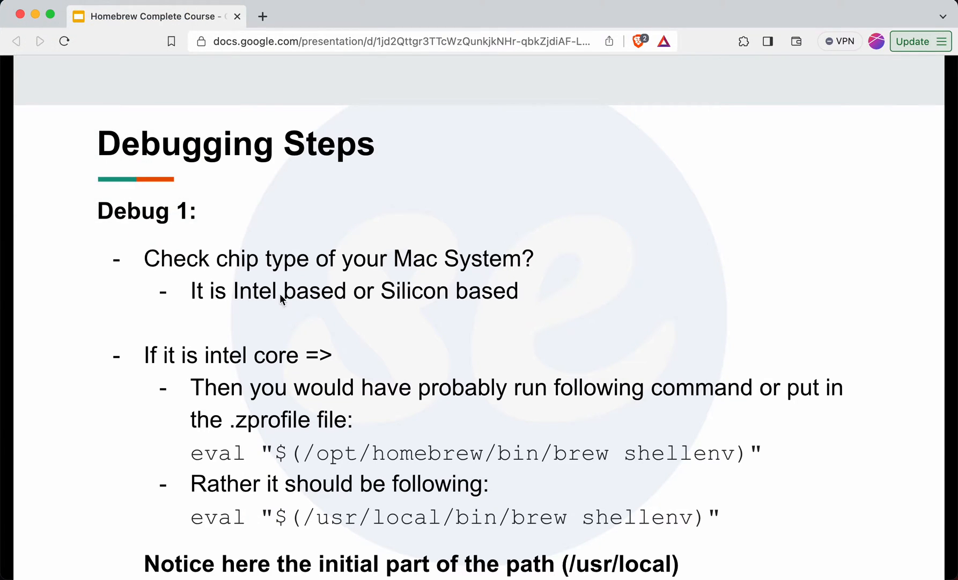
{"action": "mouse_move", "coordinate": [367, 280]}
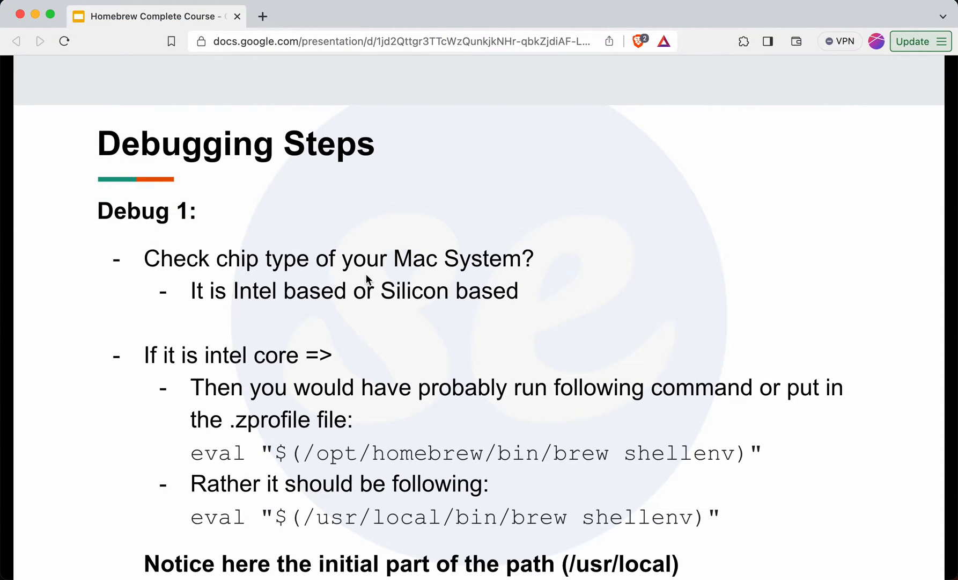
{"action": "mouse_move", "coordinate": [294, 319]}
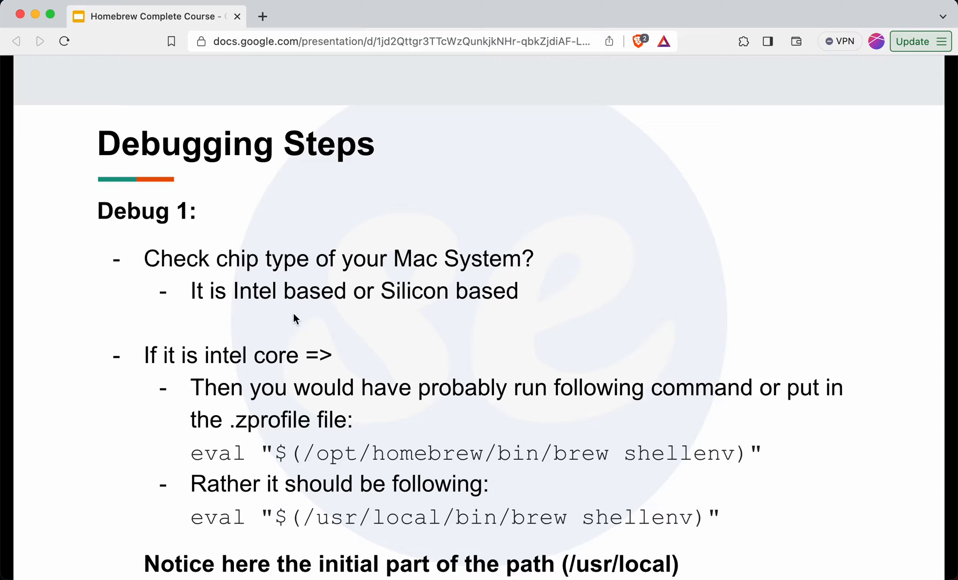
{"action": "mouse_move", "coordinate": [351, 349]}
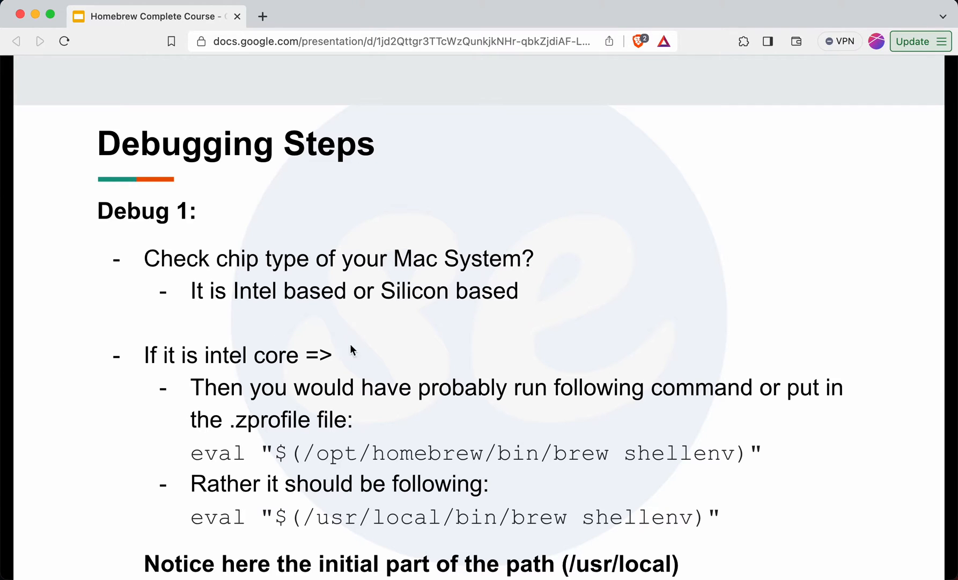
{"action": "mouse_move", "coordinate": [231, 476]}
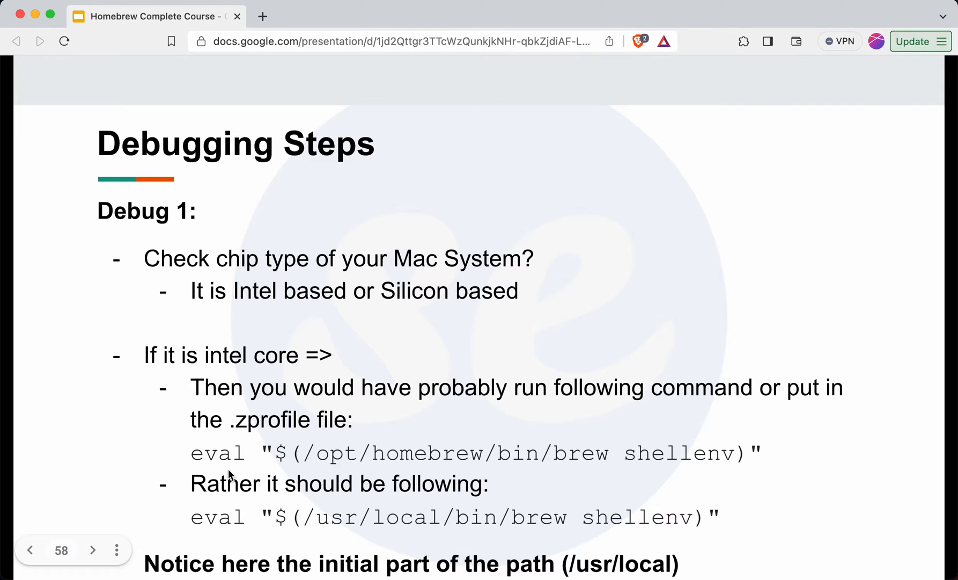
{"action": "mouse_move", "coordinate": [314, 444]}
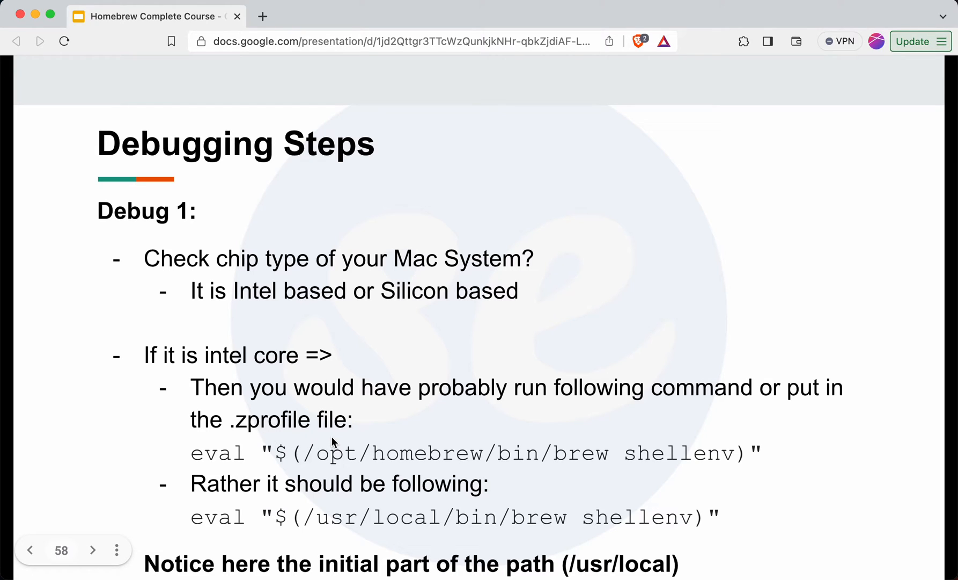
{"action": "mouse_move", "coordinate": [419, 472]}
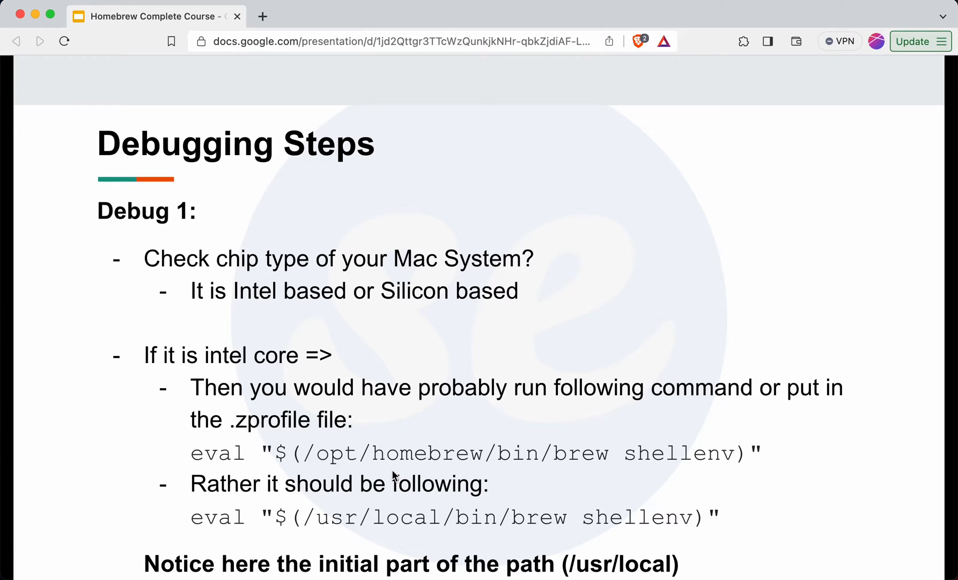
{"action": "mouse_move", "coordinate": [443, 469]}
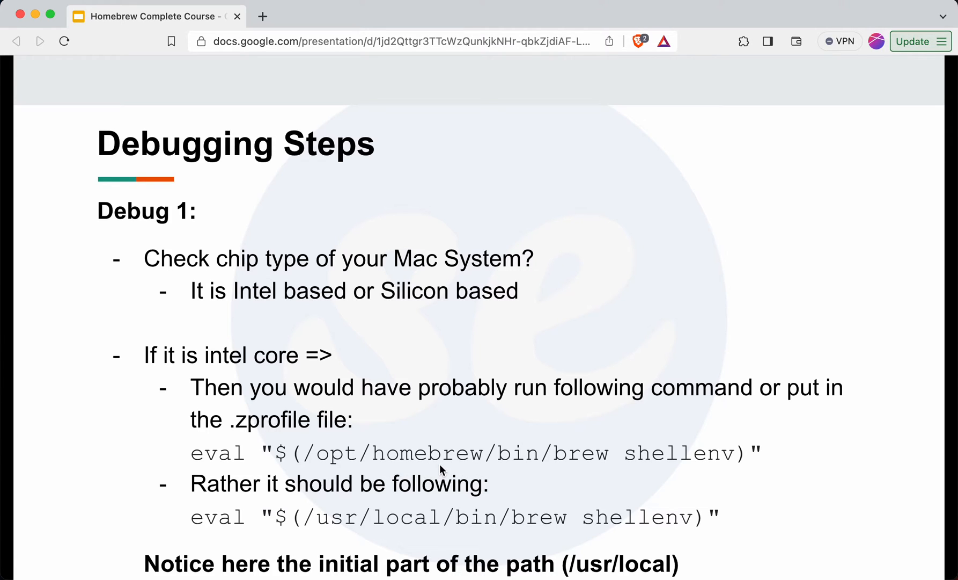
{"action": "mouse_move", "coordinate": [324, 321]}
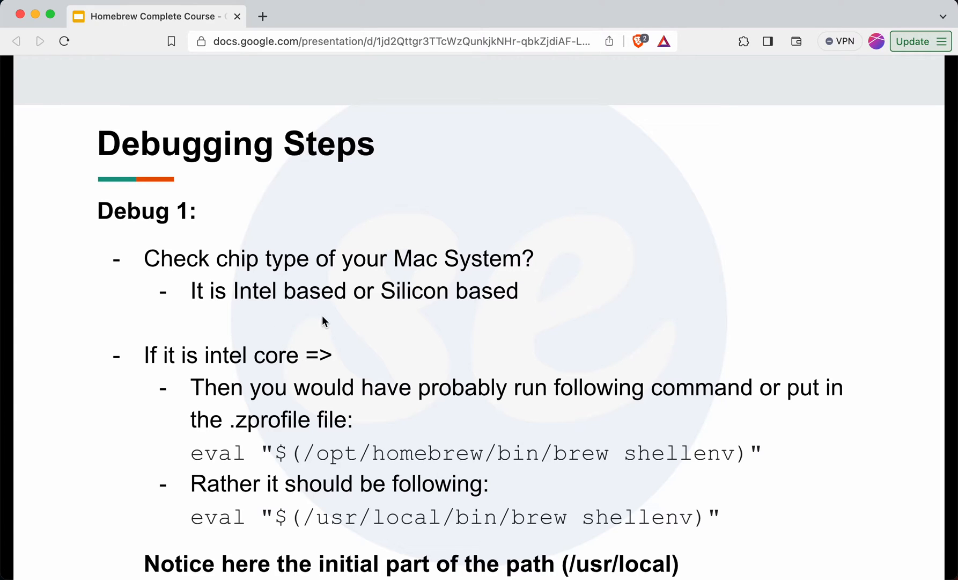
{"action": "mouse_move", "coordinate": [468, 533]}
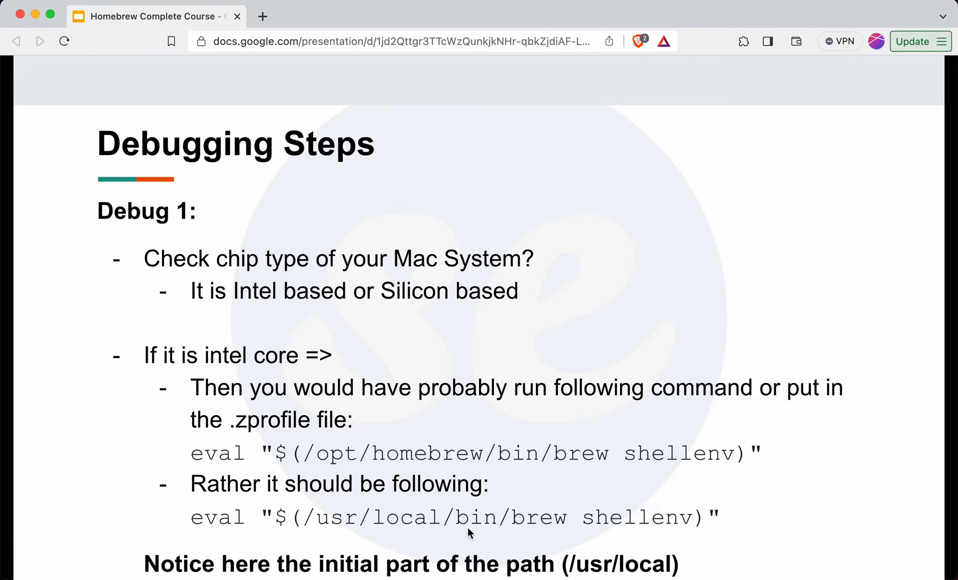
{"action": "mouse_move", "coordinate": [517, 534]}
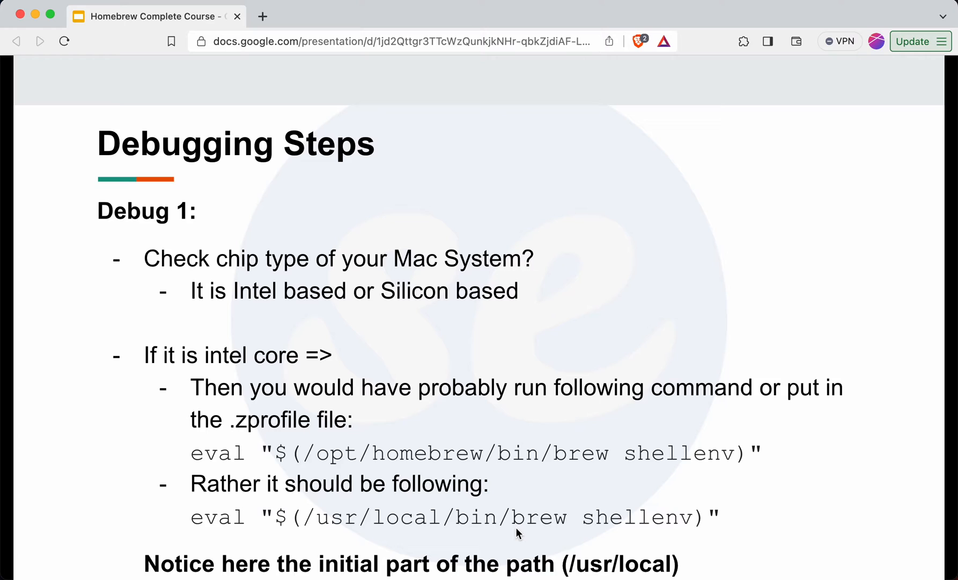
{"action": "mouse_move", "coordinate": [382, 516]}
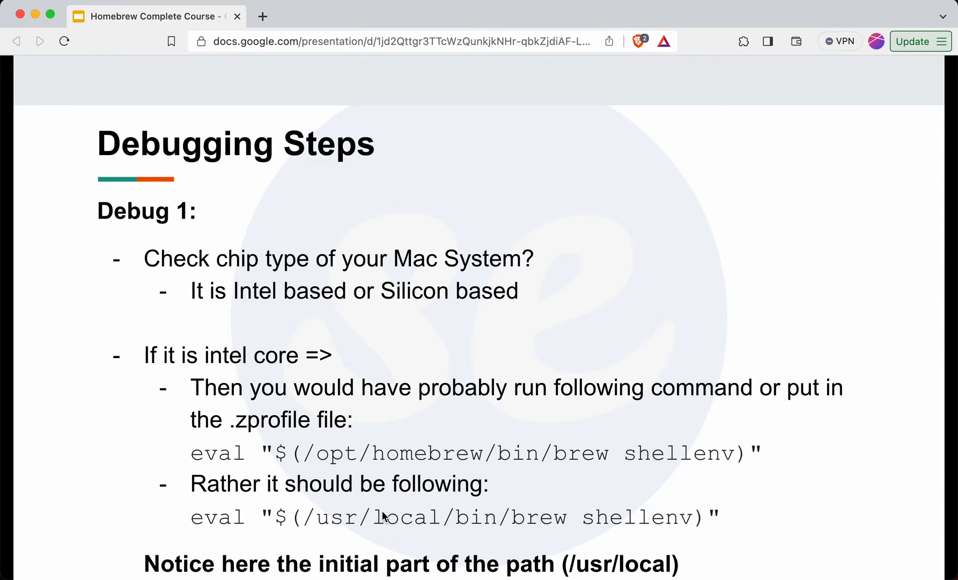
{"action": "mouse_move", "coordinate": [473, 441]}
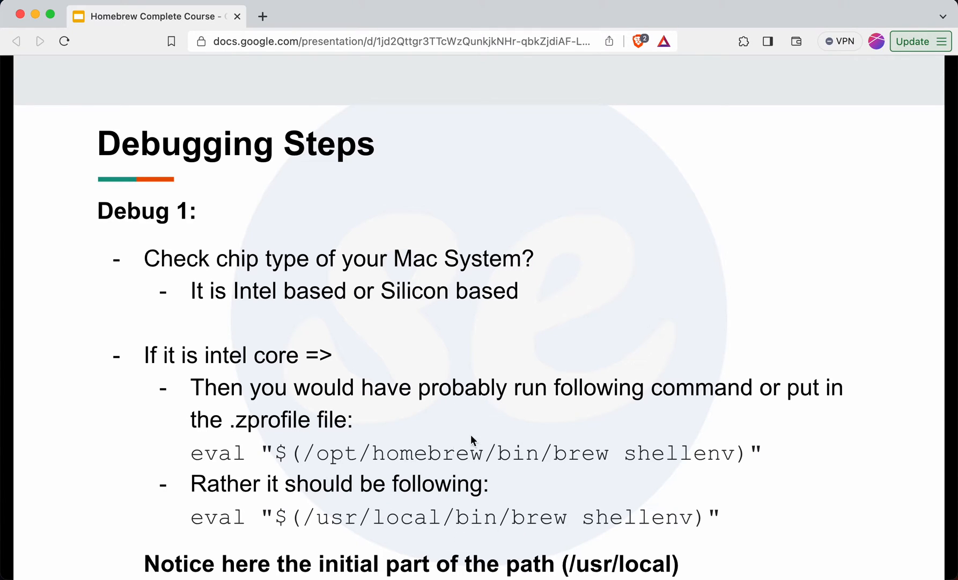
{"action": "mouse_move", "coordinate": [731, 471]}
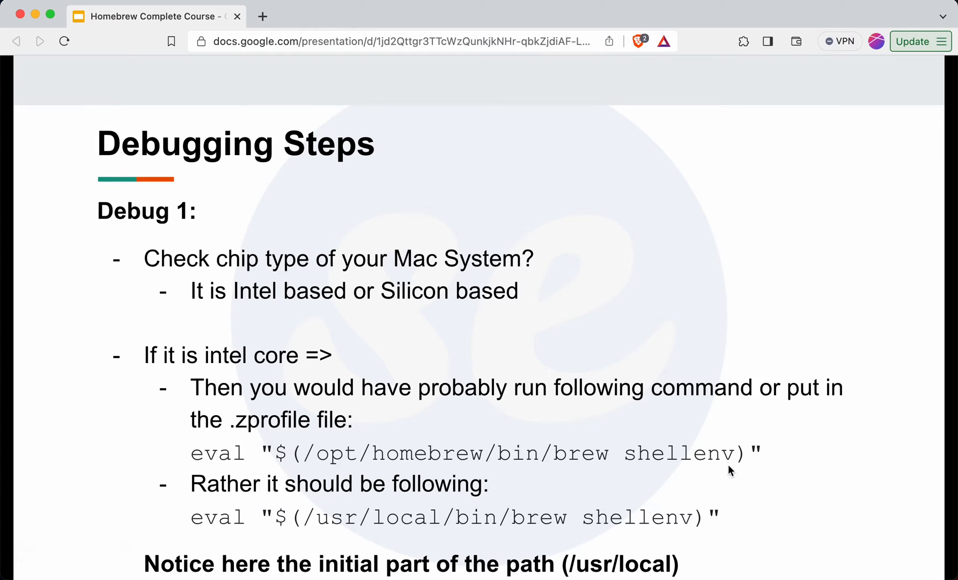
{"action": "mouse_move", "coordinate": [590, 485]}
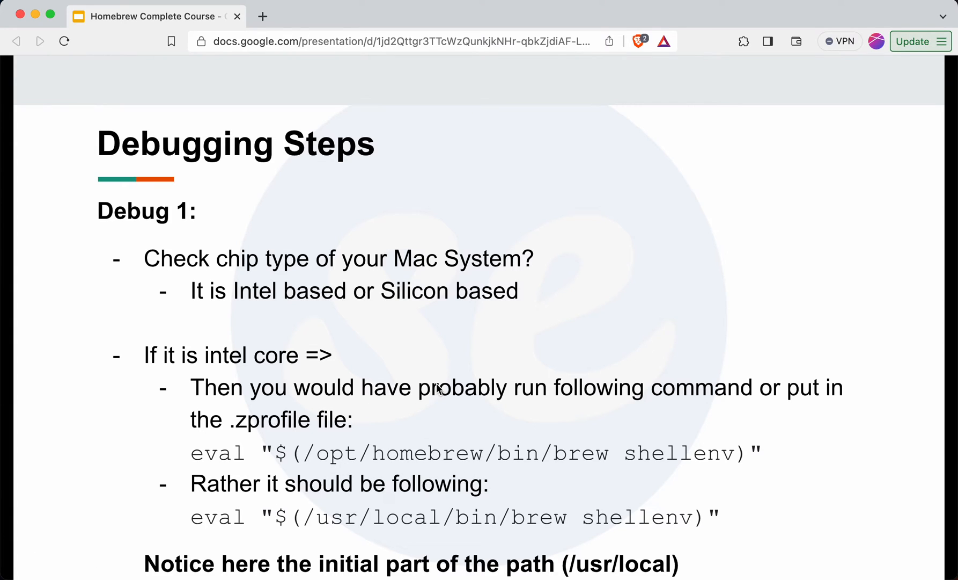
{"action": "mouse_move", "coordinate": [258, 321]}
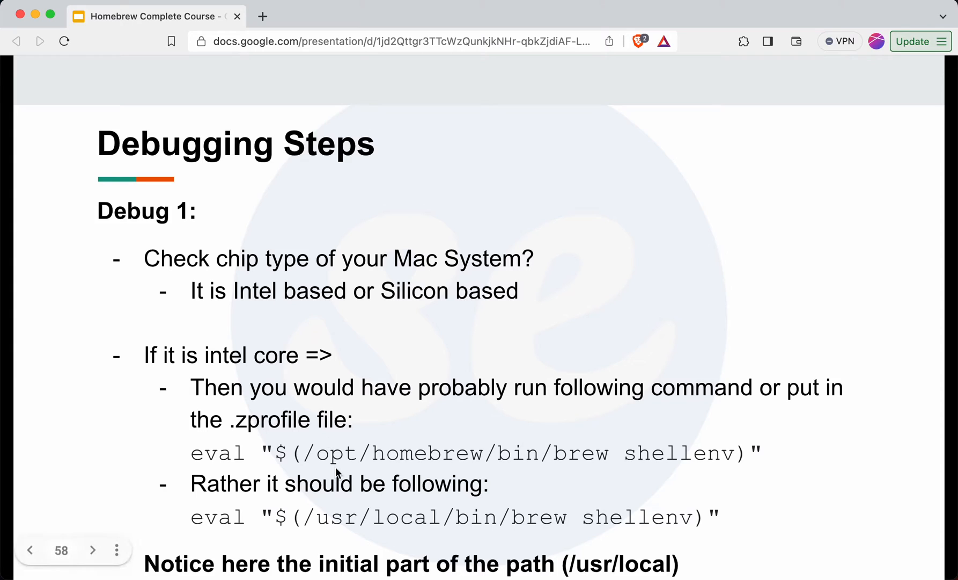
{"action": "mouse_move", "coordinate": [415, 476]}
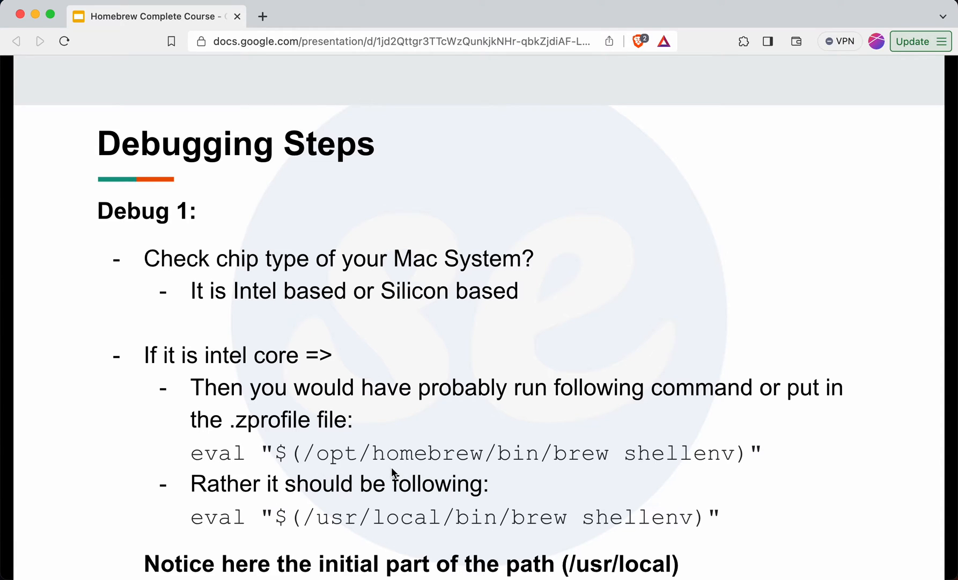
{"action": "mouse_move", "coordinate": [288, 310]}
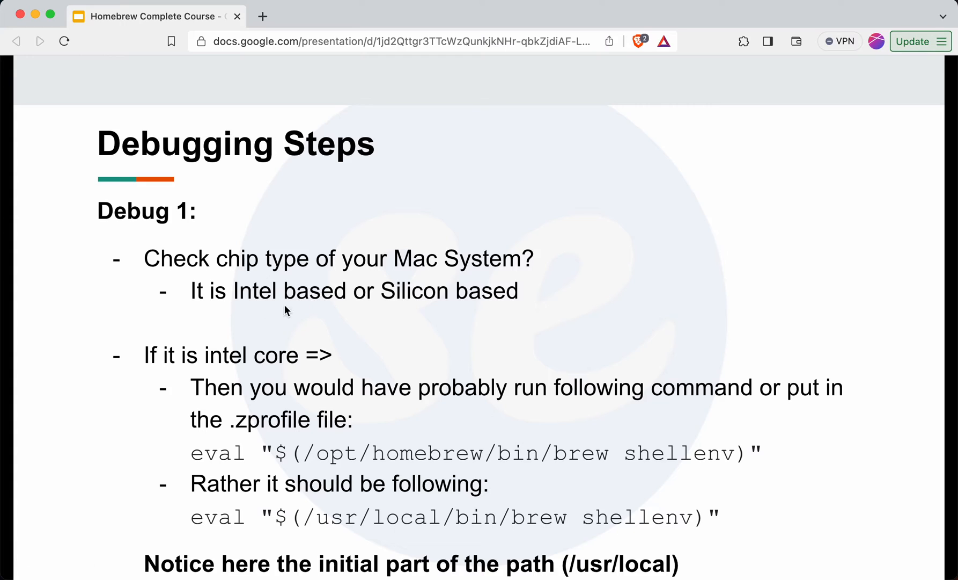
{"action": "mouse_move", "coordinate": [451, 418]}
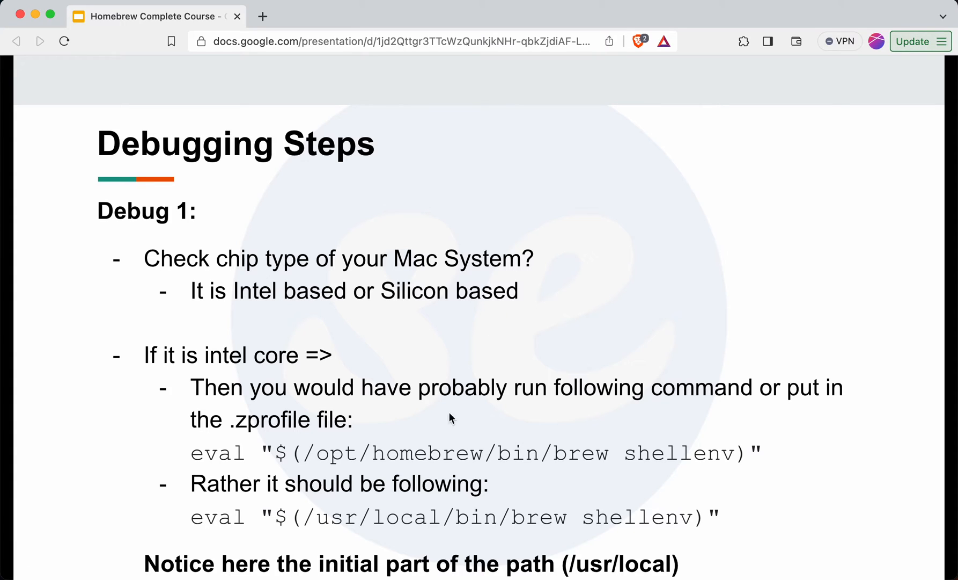
{"action": "mouse_move", "coordinate": [450, 471]}
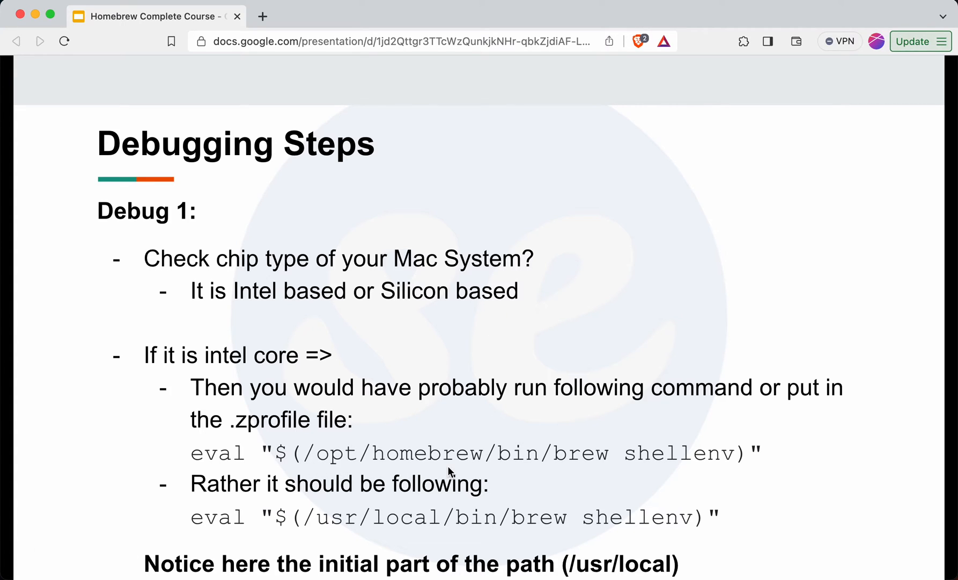
{"action": "mouse_move", "coordinate": [437, 471]}
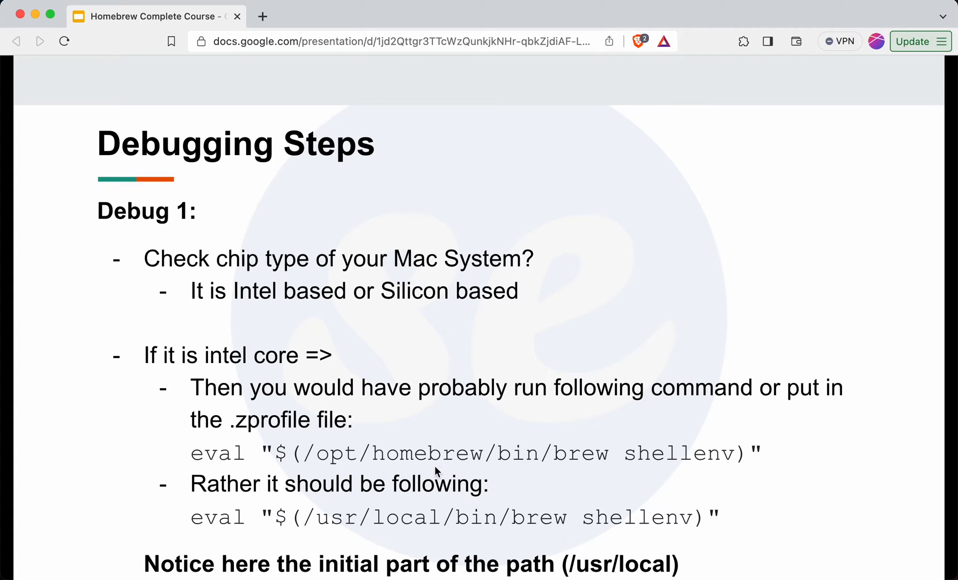
{"action": "mouse_move", "coordinate": [444, 541]}
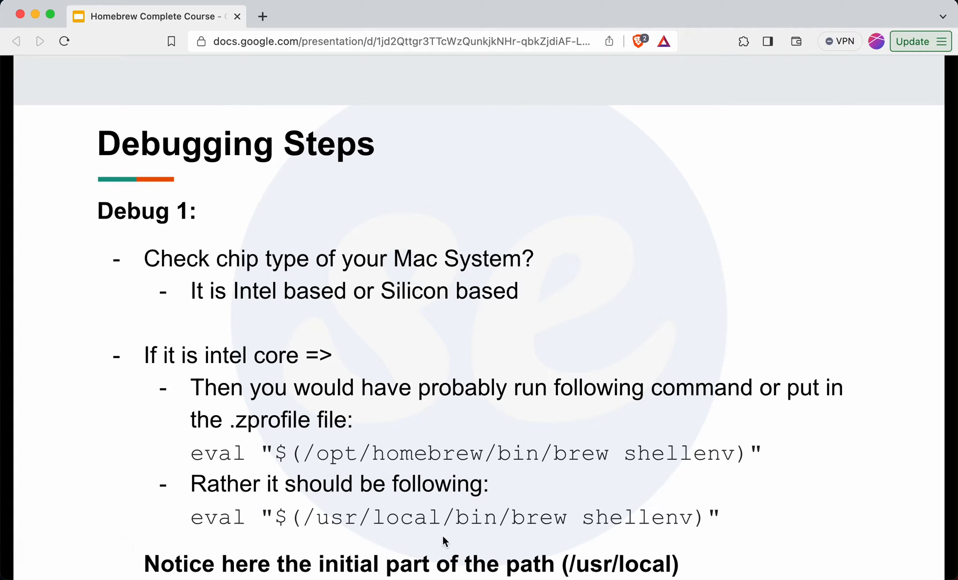
{"action": "mouse_move", "coordinate": [500, 536]}
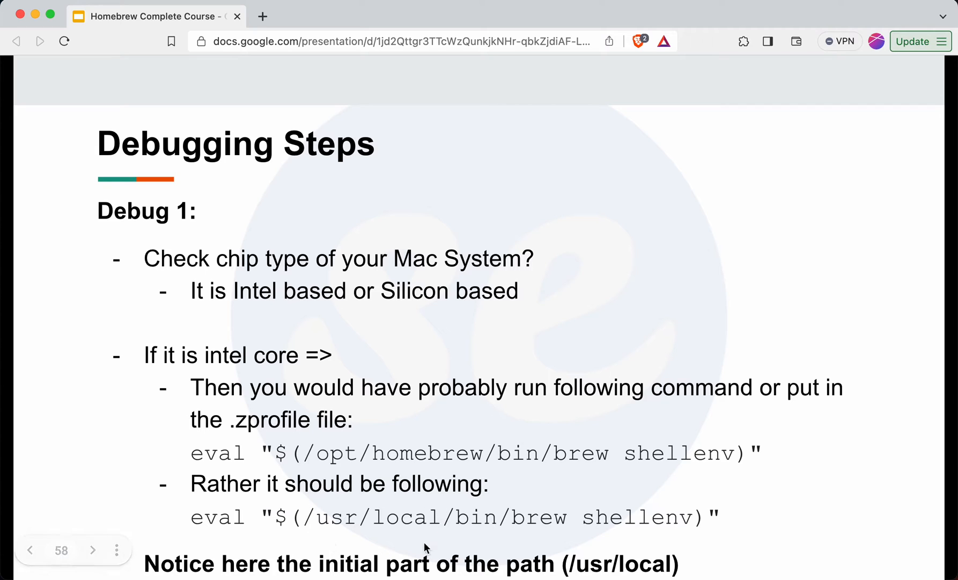
{"action": "mouse_move", "coordinate": [316, 516]}
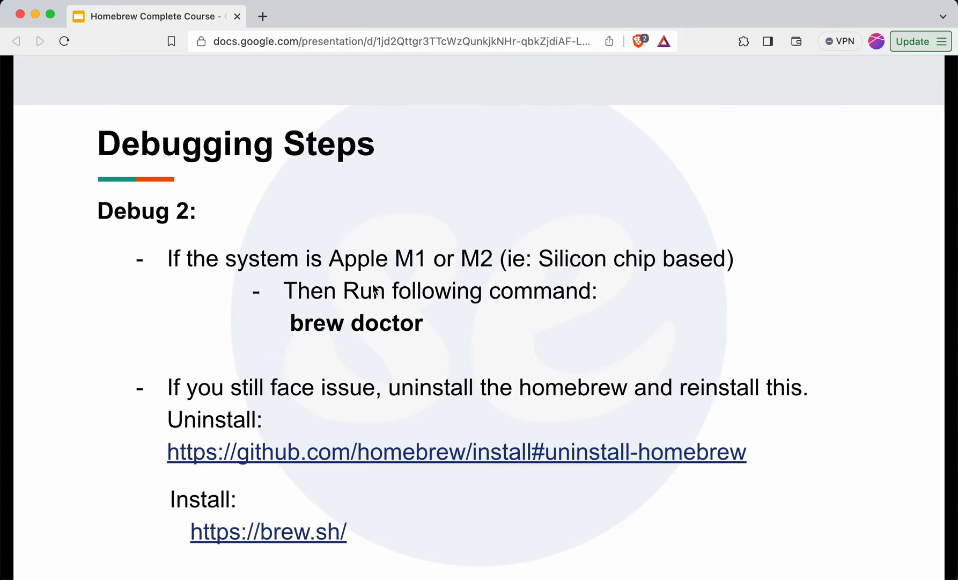
{"action": "mouse_move", "coordinate": [391, 339]}
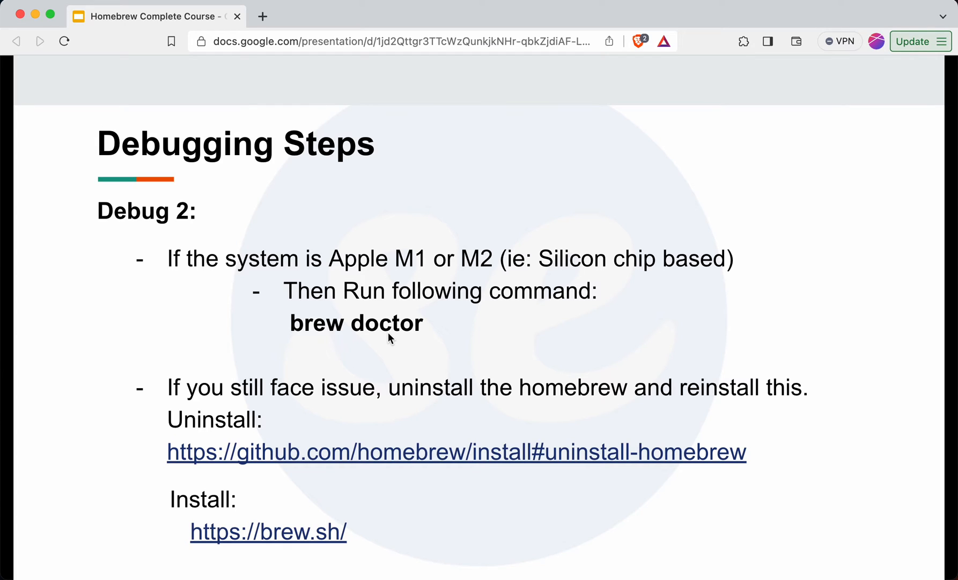
{"action": "mouse_move", "coordinate": [341, 278]}
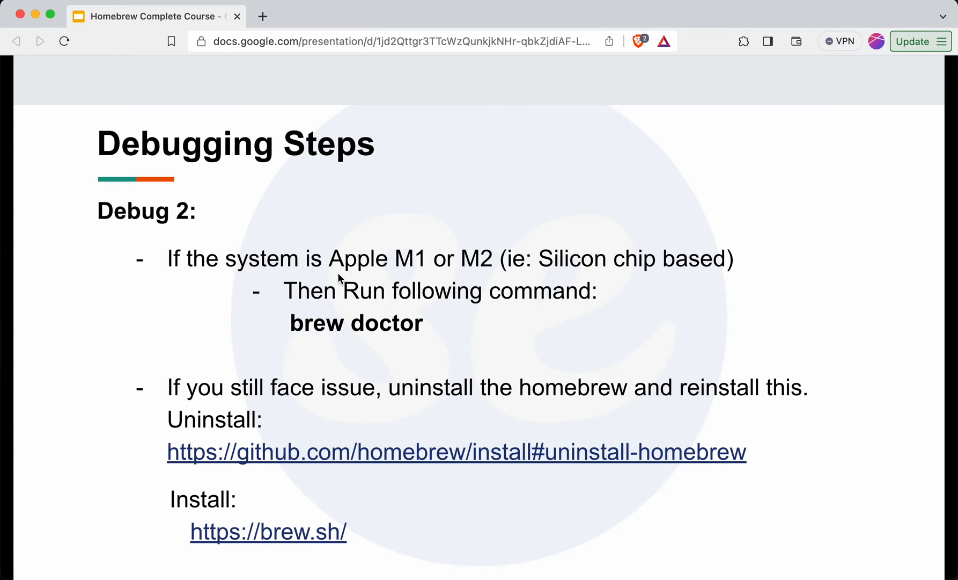
{"action": "mouse_move", "coordinate": [437, 275]}
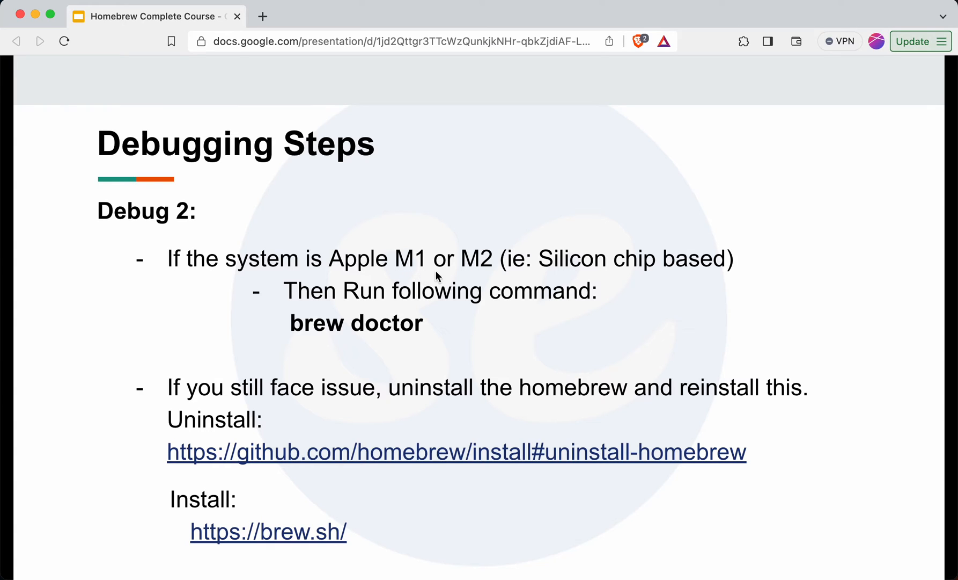
{"action": "mouse_move", "coordinate": [500, 276]}
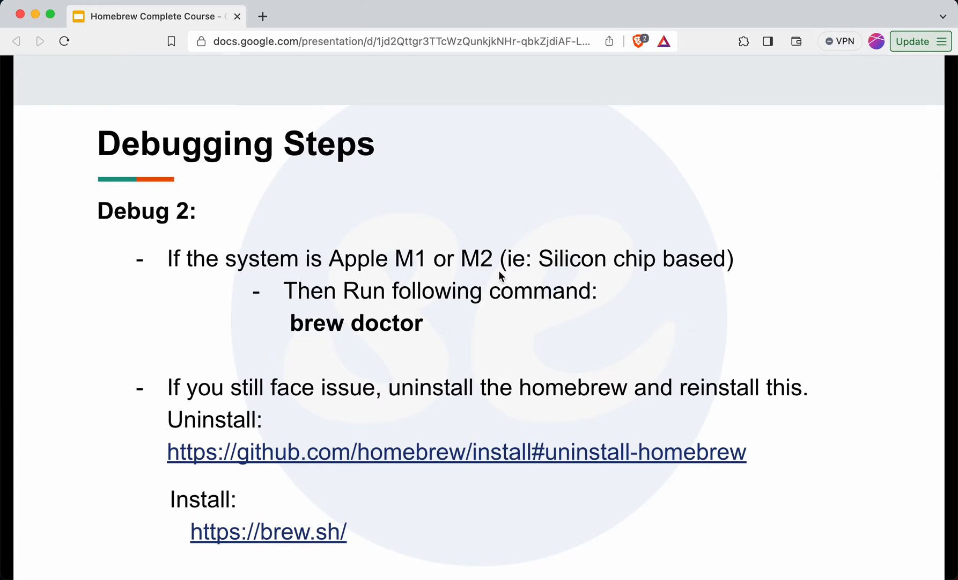
{"action": "mouse_move", "coordinate": [654, 278]}
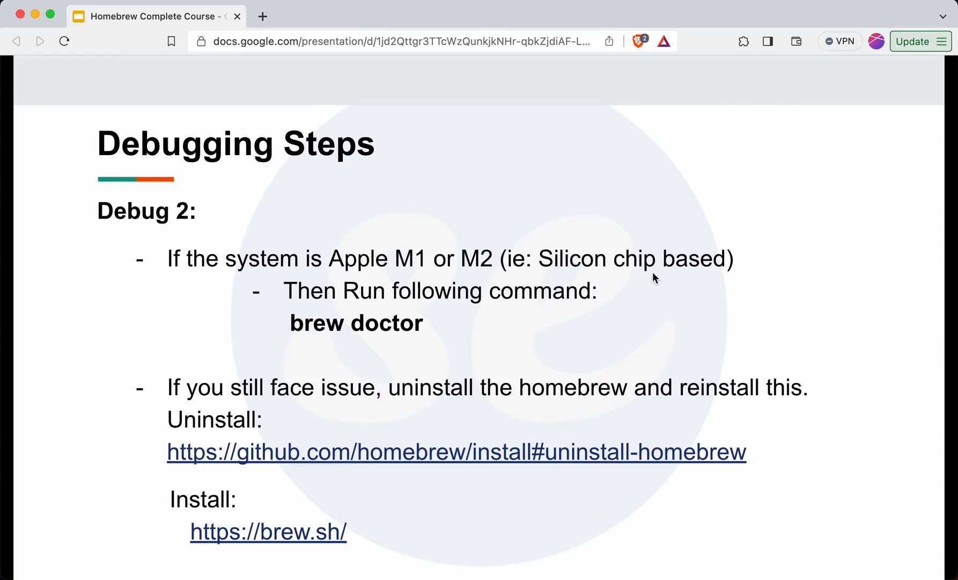
{"action": "mouse_move", "coordinate": [400, 342]}
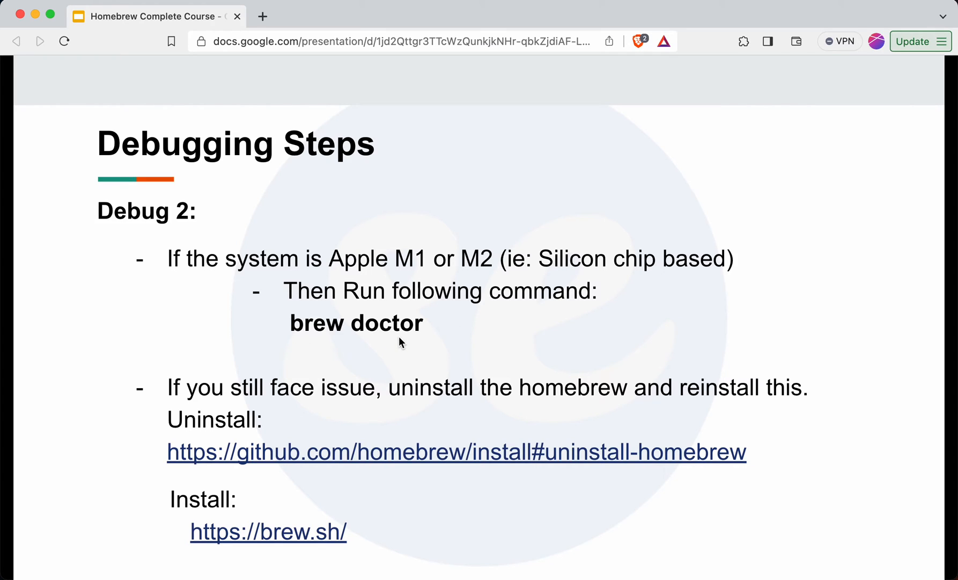
{"action": "mouse_move", "coordinate": [438, 345]}
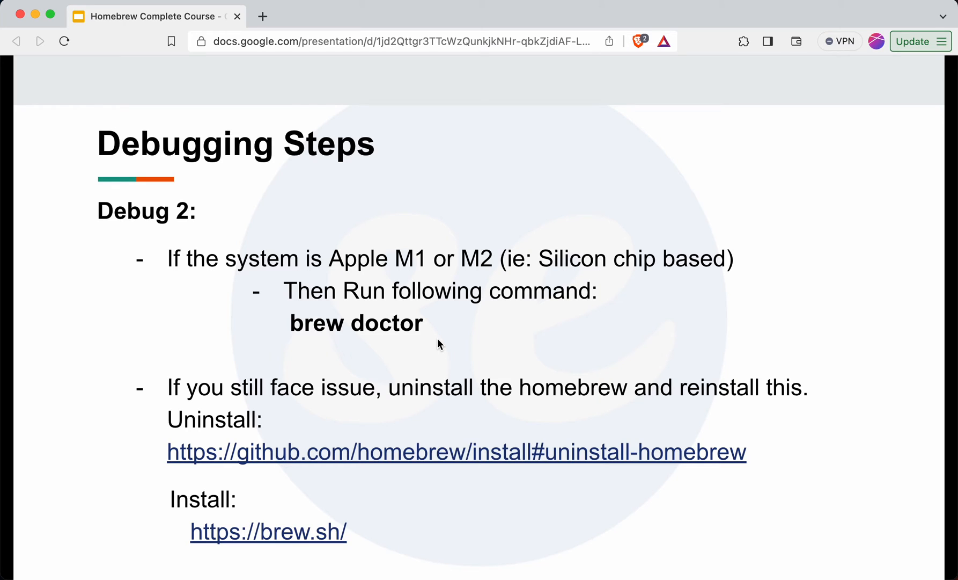
{"action": "mouse_move", "coordinate": [425, 339]}
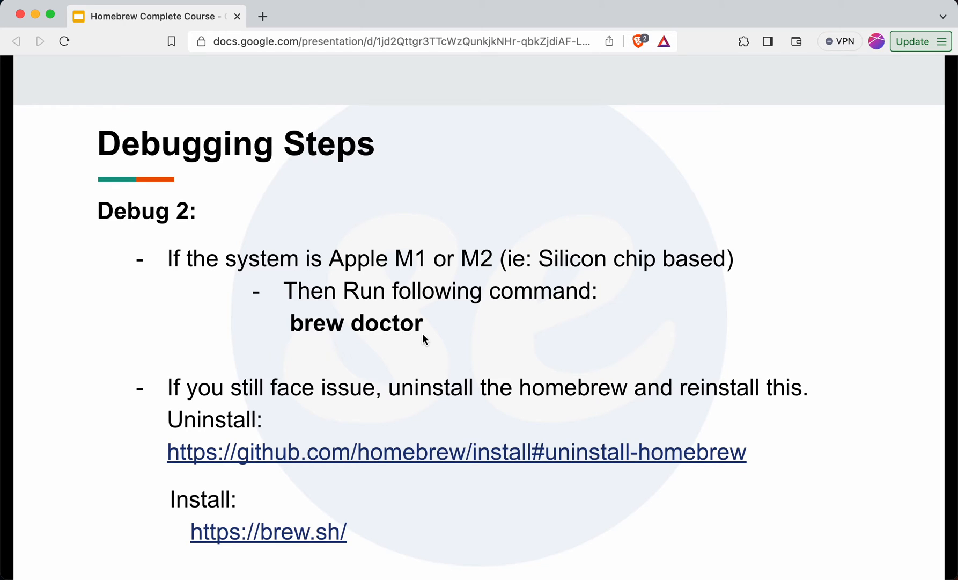
{"action": "mouse_move", "coordinate": [437, 317]}
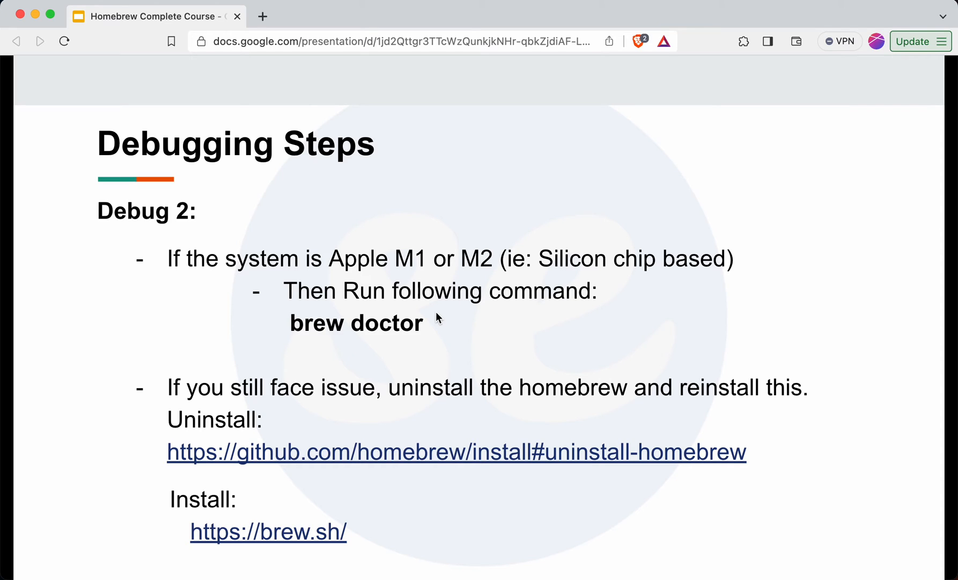
{"action": "mouse_move", "coordinate": [445, 349]}
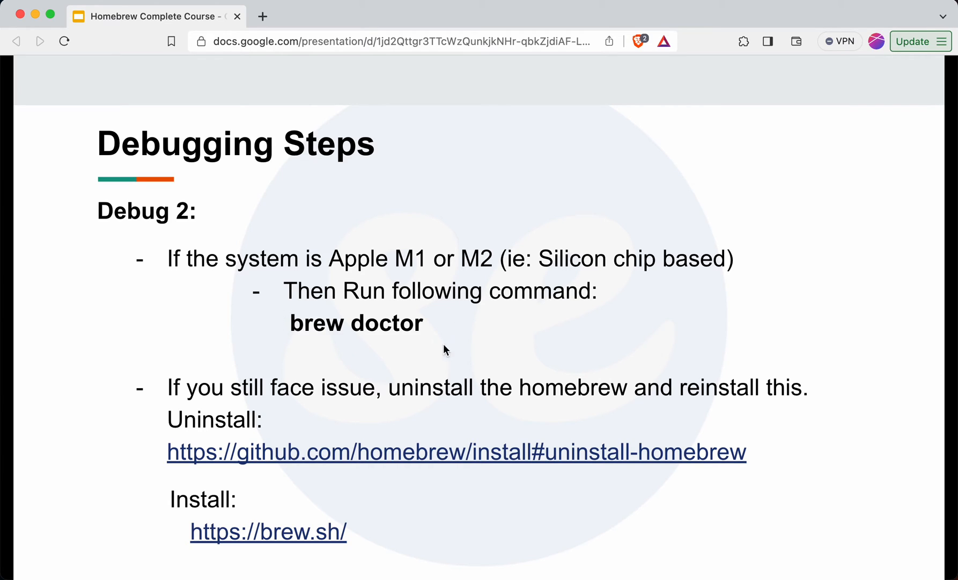
{"action": "mouse_move", "coordinate": [334, 373]}
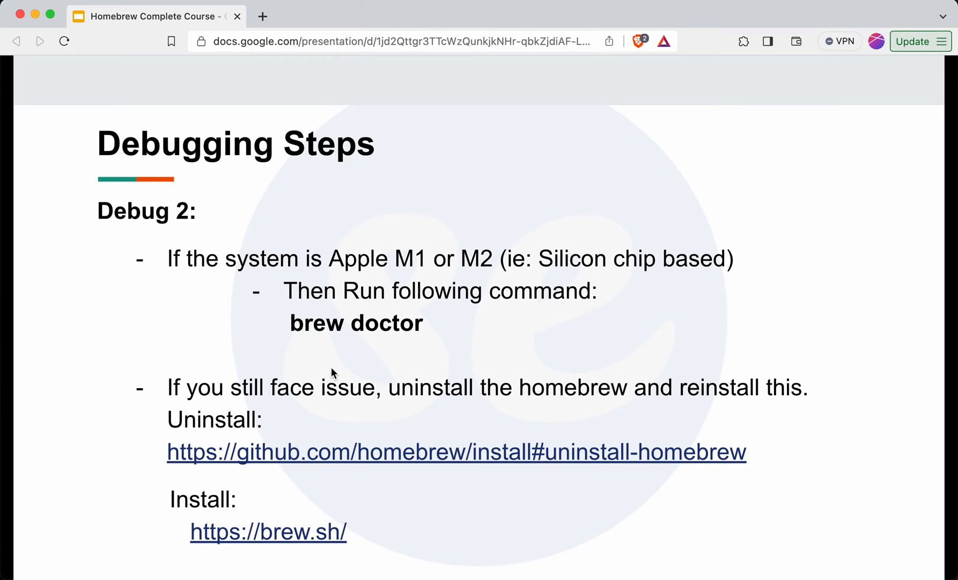
{"action": "mouse_move", "coordinate": [313, 359]}
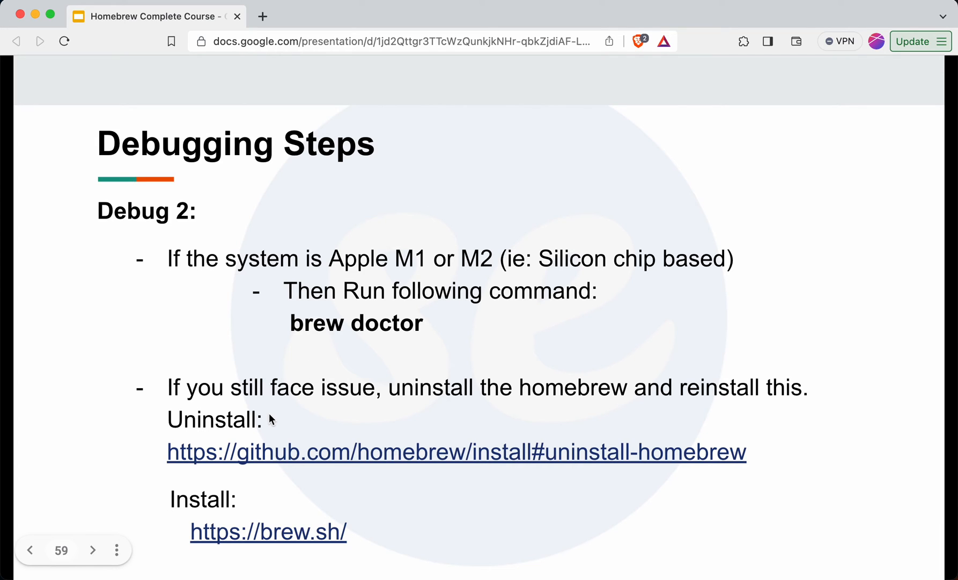
{"action": "mouse_move", "coordinate": [345, 462]}
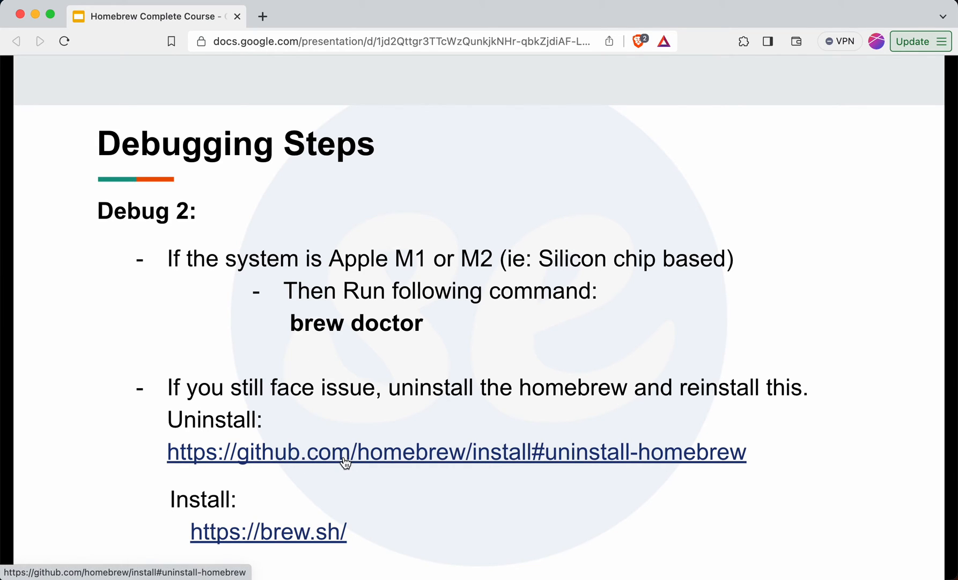
{"action": "mouse_move", "coordinate": [256, 517]}
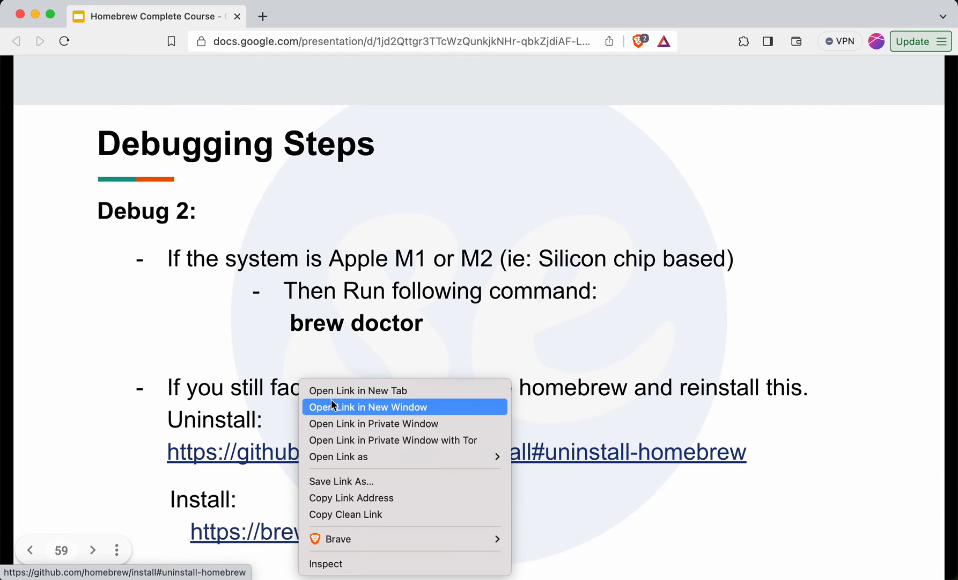
- Launch the slide's GitHub uninstall link in a new browser tab
{"action": "left_click", "coordinate": [358, 389]}
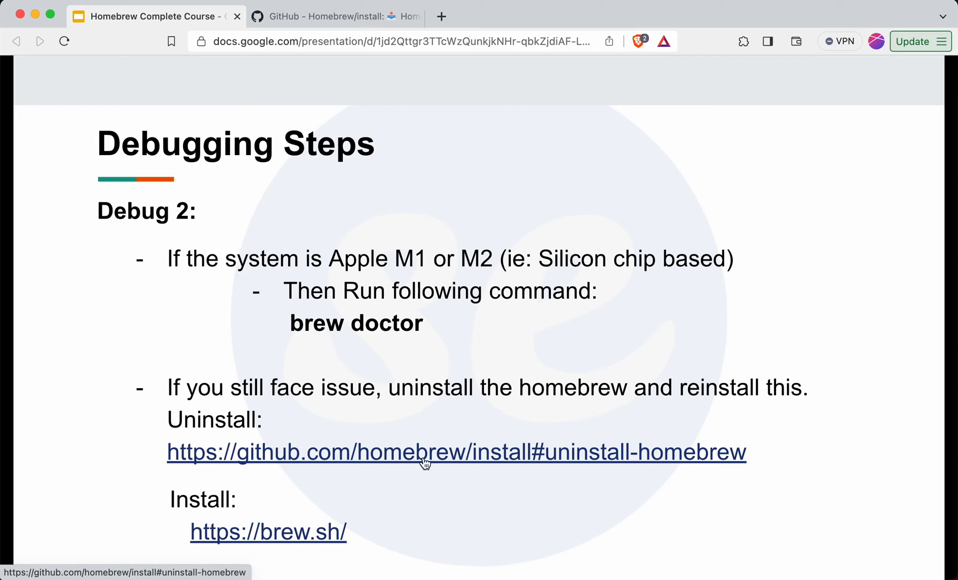
{"action": "mouse_move", "coordinate": [390, 217]}
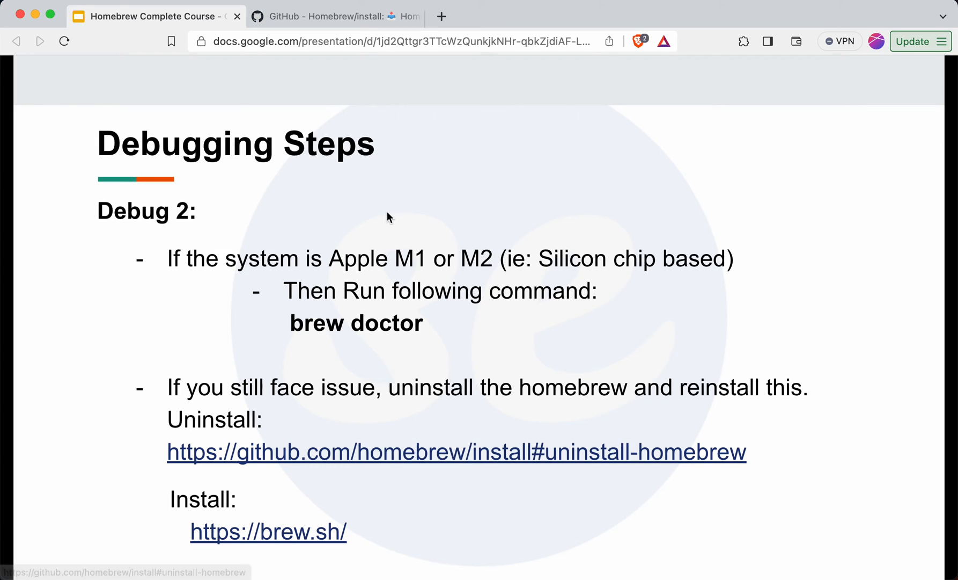
{"action": "mouse_move", "coordinate": [299, 232]}
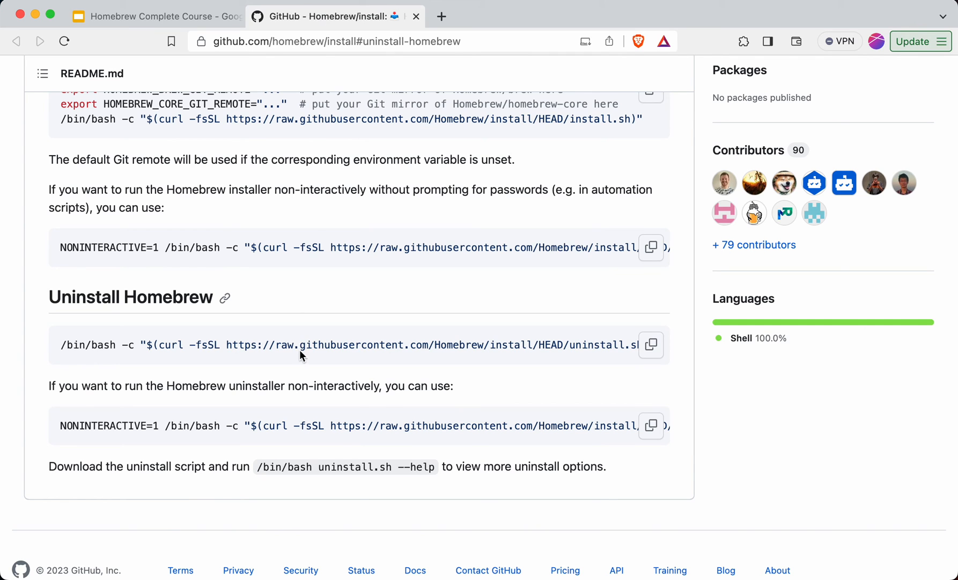
{"action": "mouse_move", "coordinate": [478, 343]}
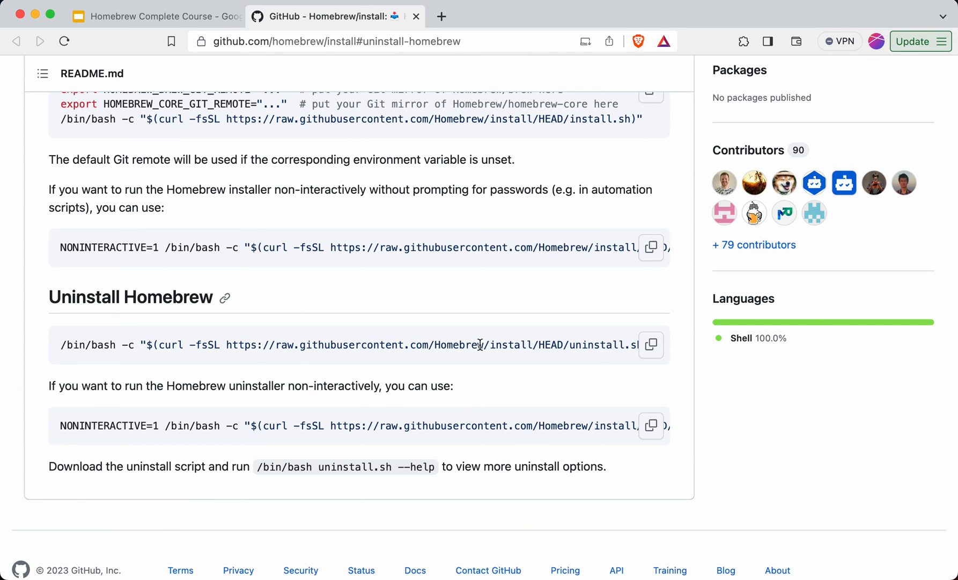
{"action": "mouse_move", "coordinate": [508, 345]}
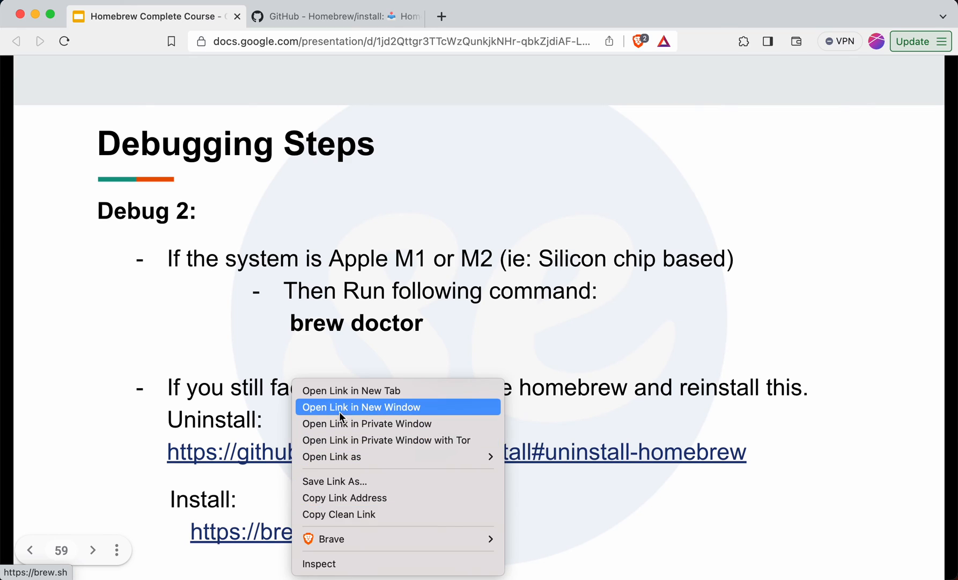
- Launch the brew.sh install link in a new tab and return to the Debug 2 slide
{"action": "left_click", "coordinate": [361, 406]}
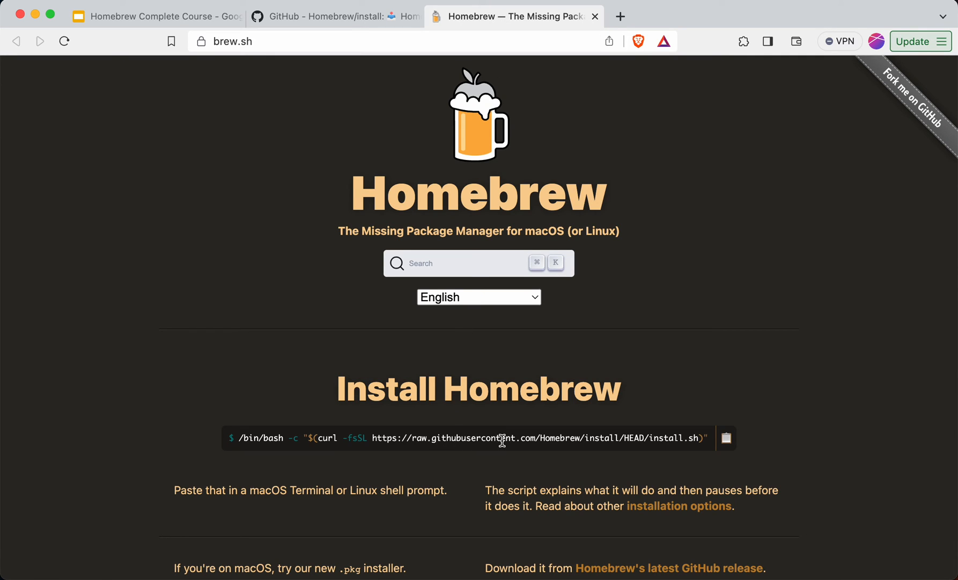
{"action": "left_click", "coordinate": [156, 16]}
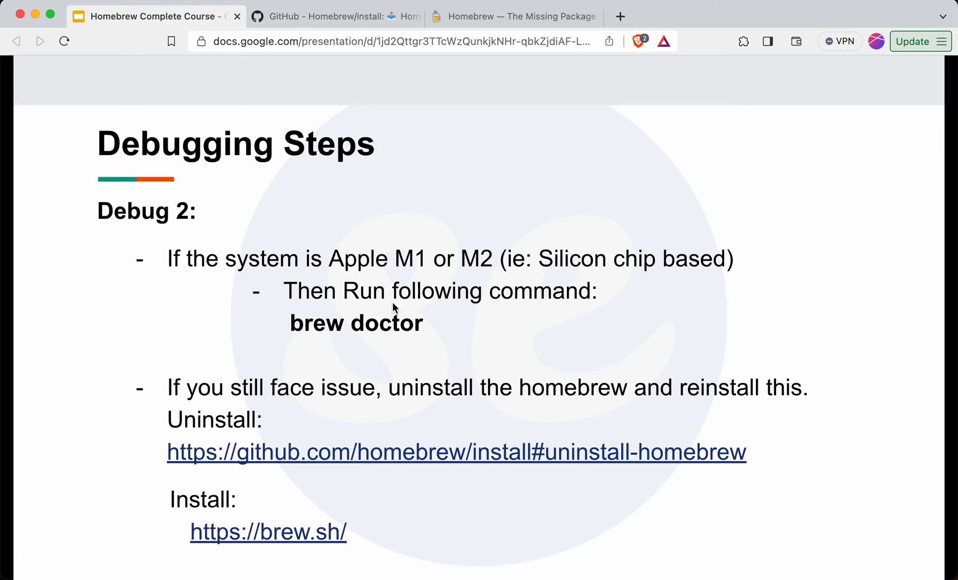
{"action": "mouse_move", "coordinate": [414, 356]}
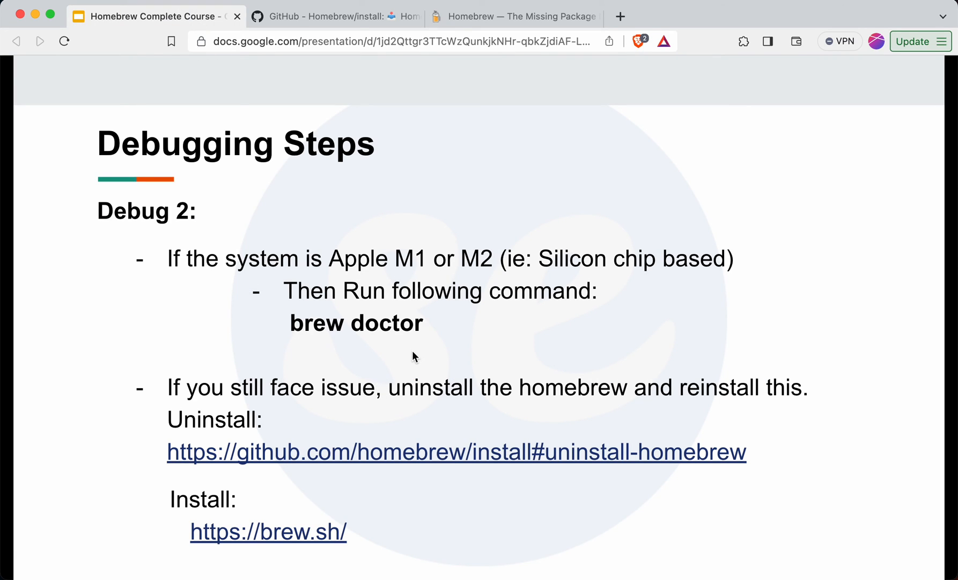
{"action": "mouse_move", "coordinate": [445, 355]}
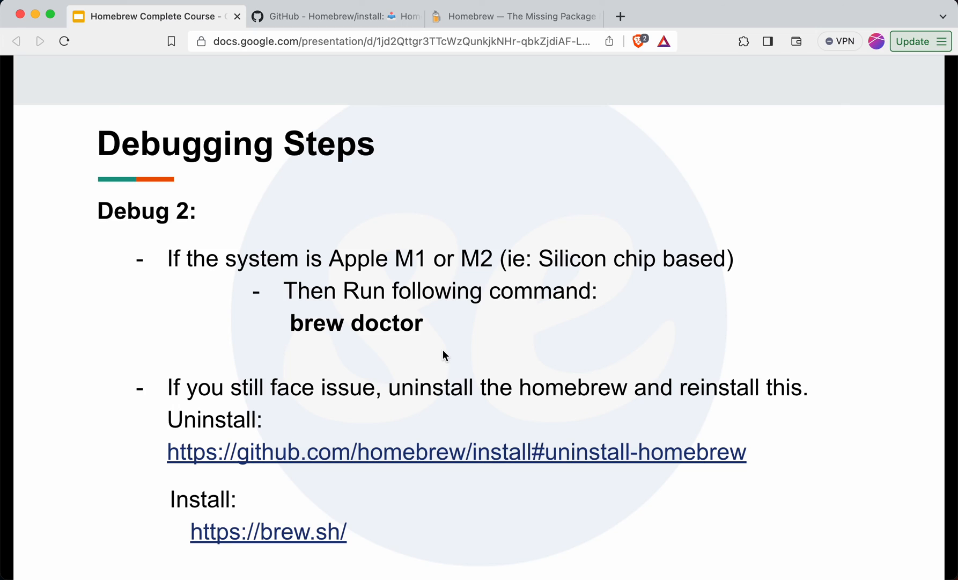
{"action": "mouse_move", "coordinate": [446, 349]}
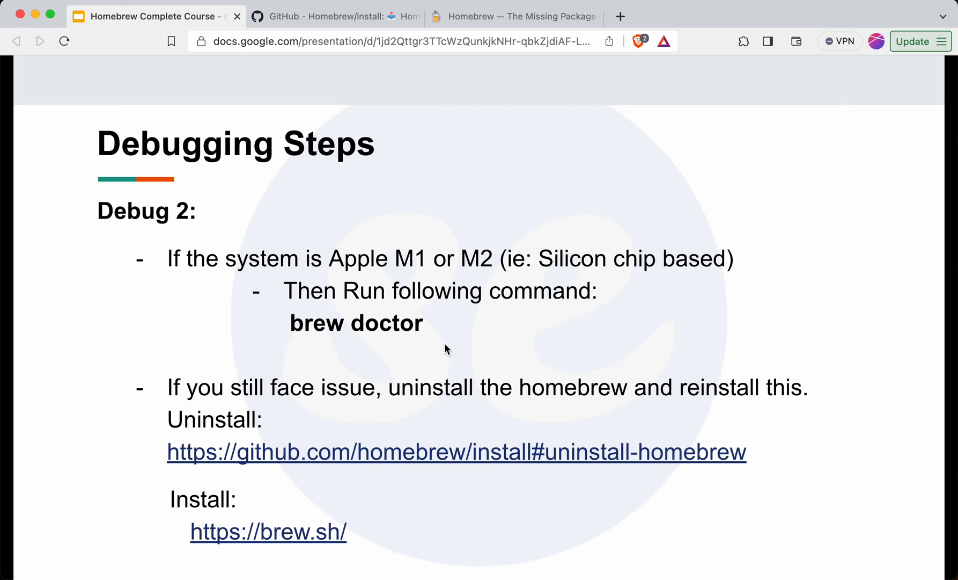